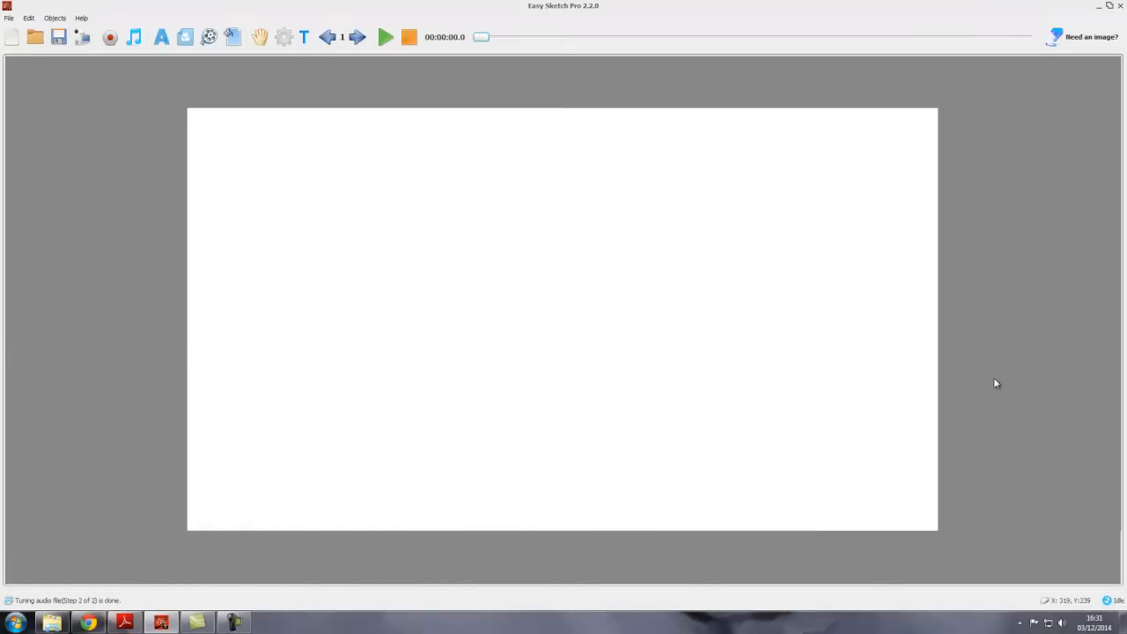
mouse_move(384, 535)
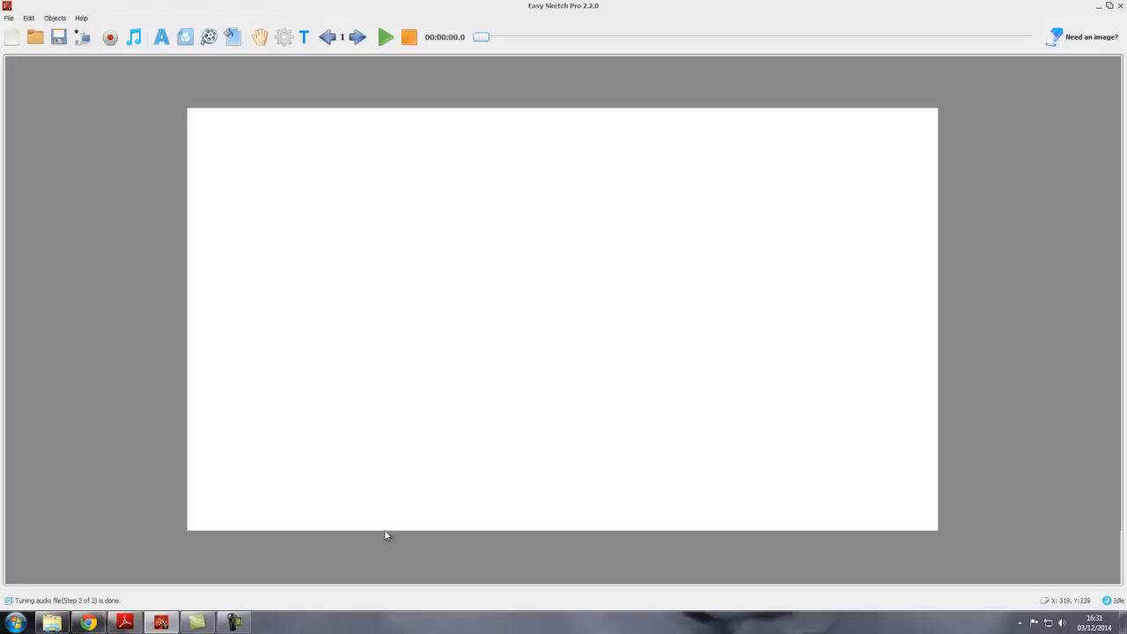
mouse_move(642, 347)
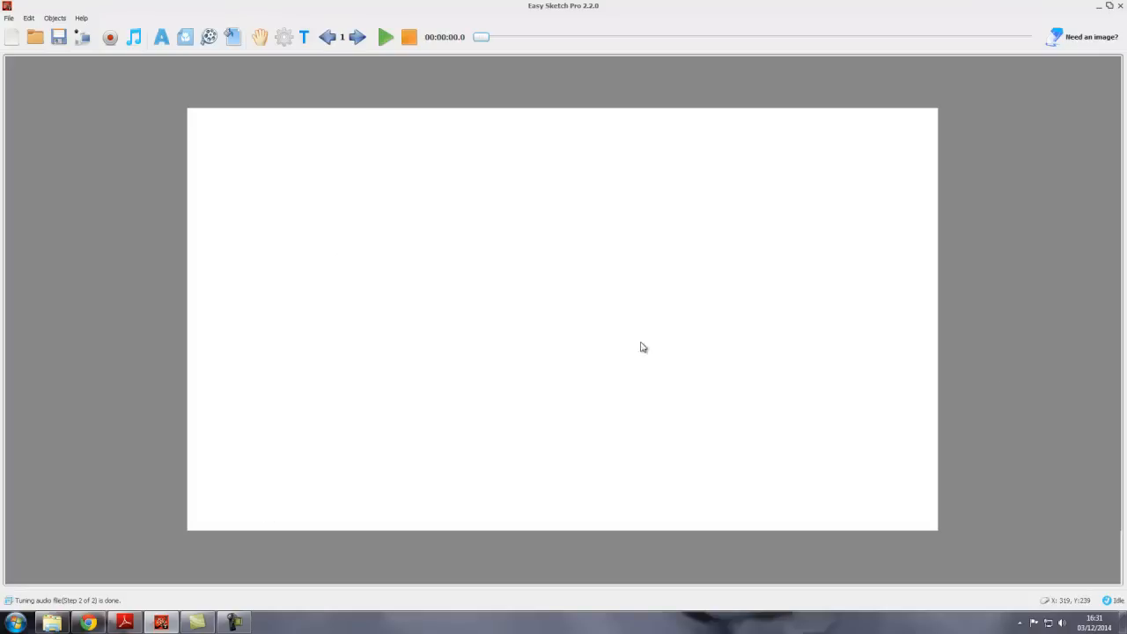
mouse_move(540, 315)
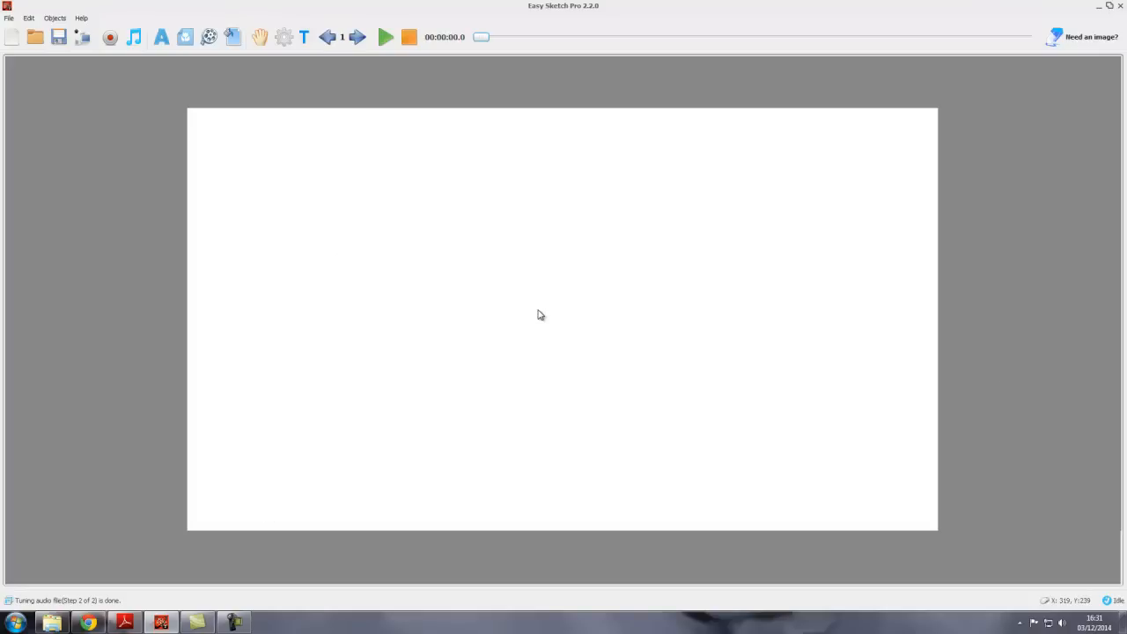
mouse_move(488, 222)
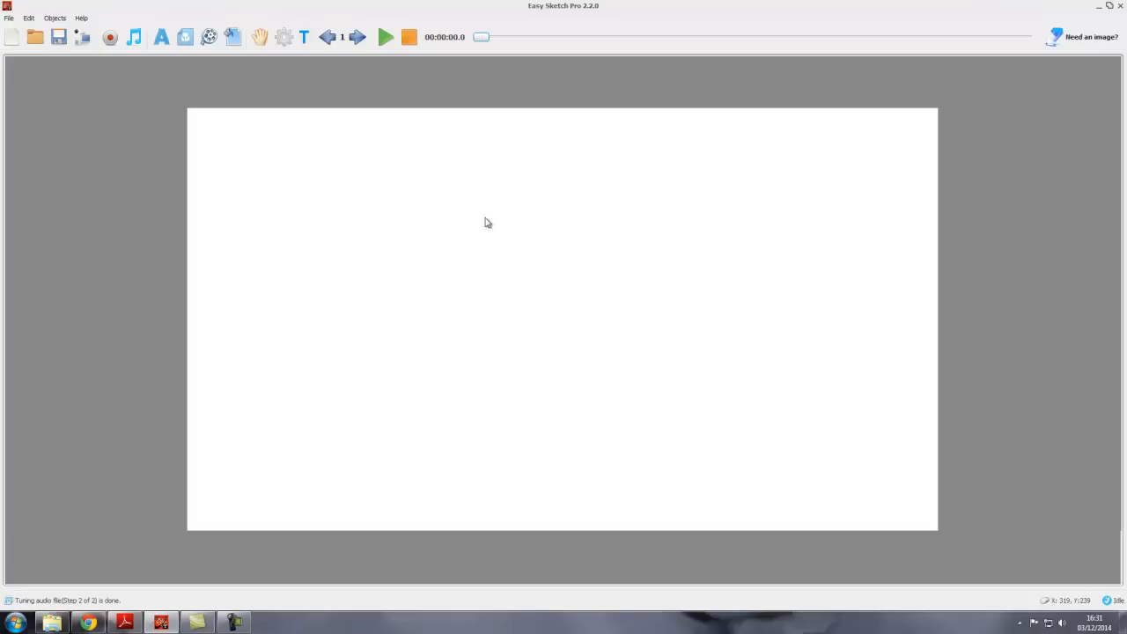
mouse_move(543, 292)
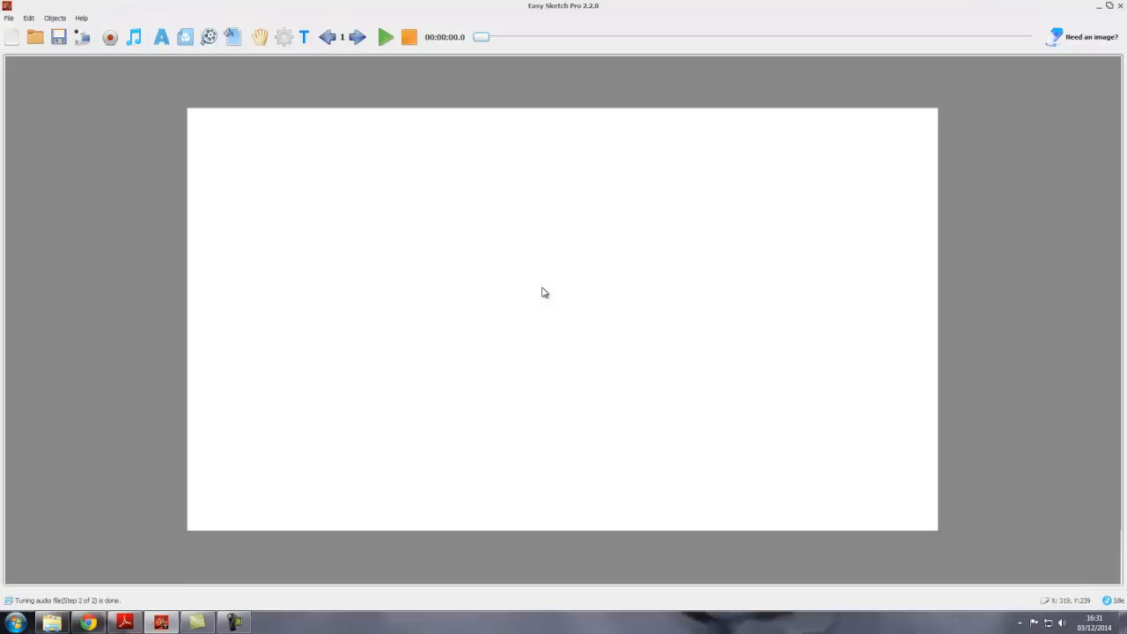
mouse_move(565, 301)
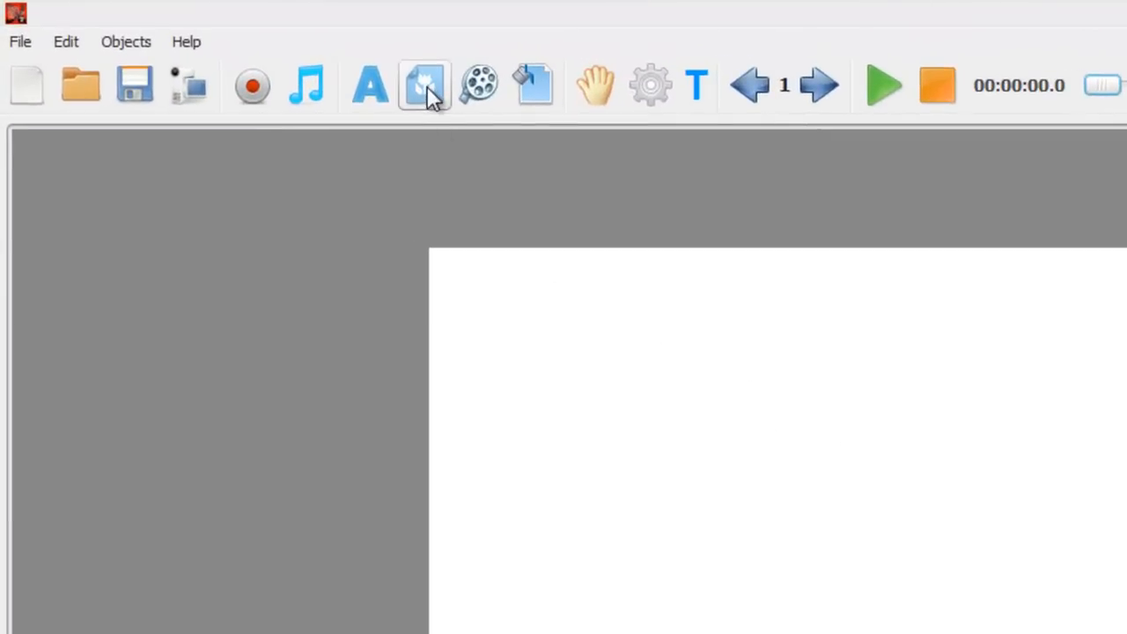
mouse_move(427, 85)
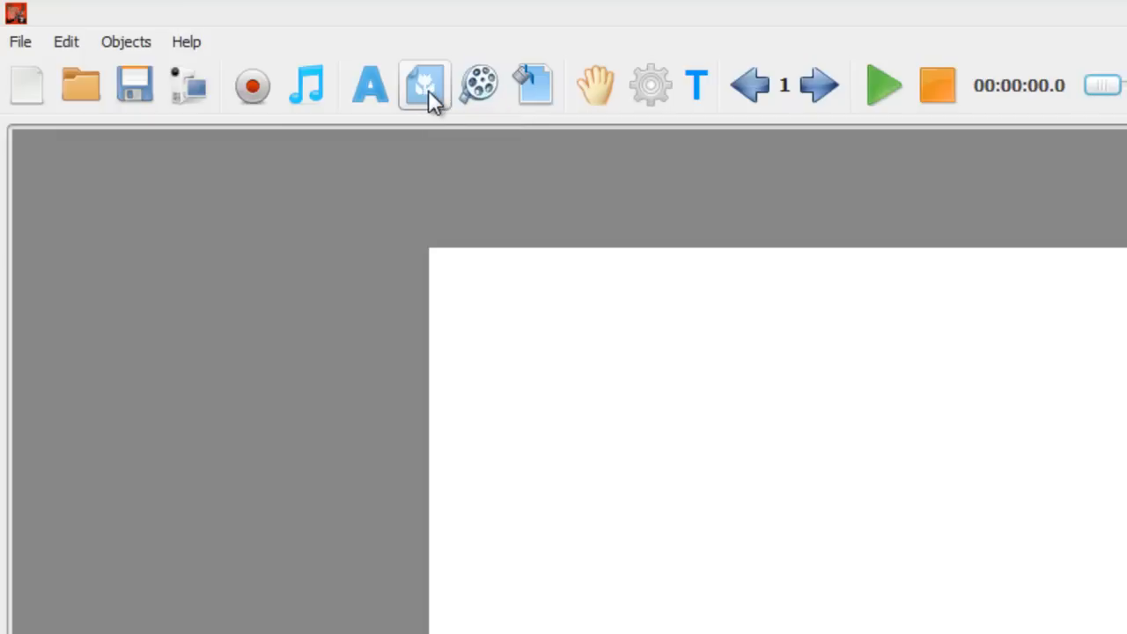
- Show the clipart image library from the toolbar
left_click(424, 84)
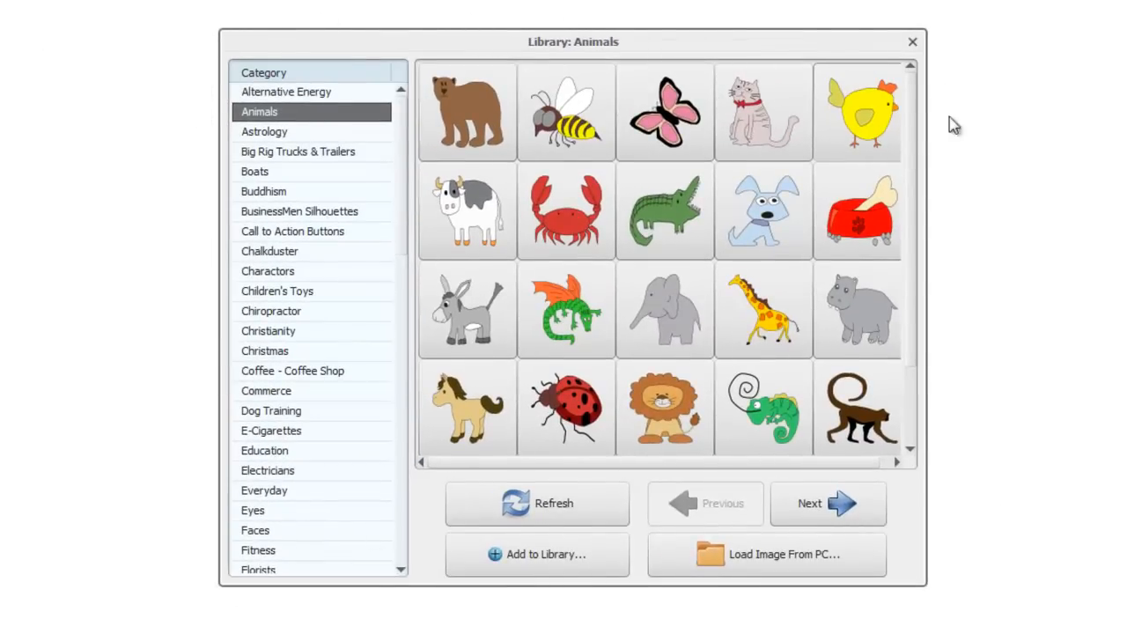
mouse_move(949, 462)
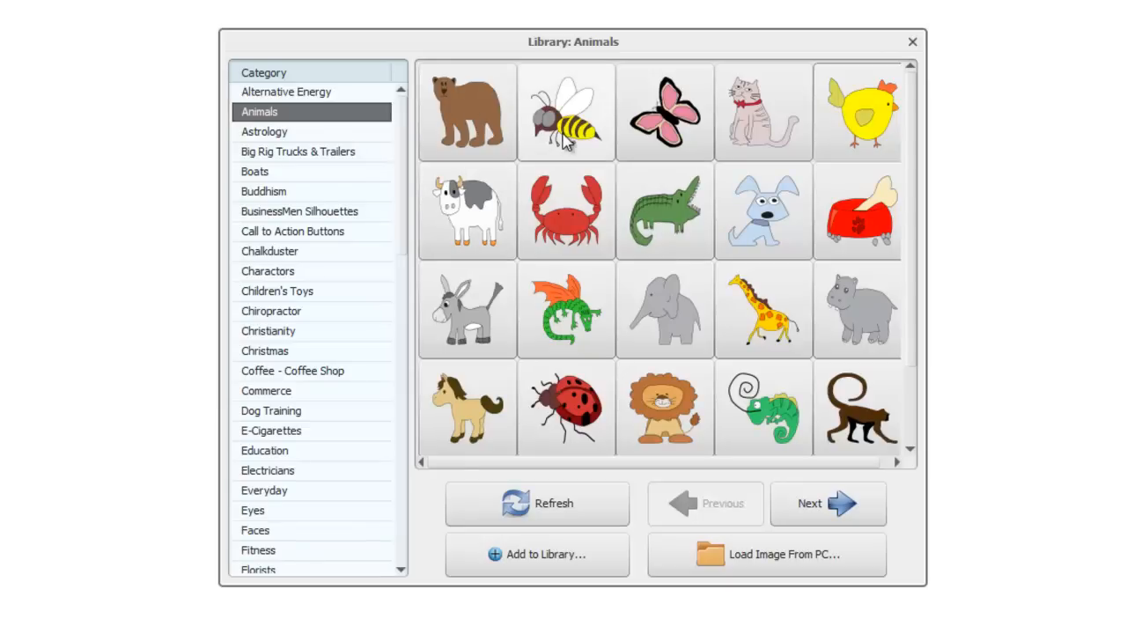
mouse_move(295, 141)
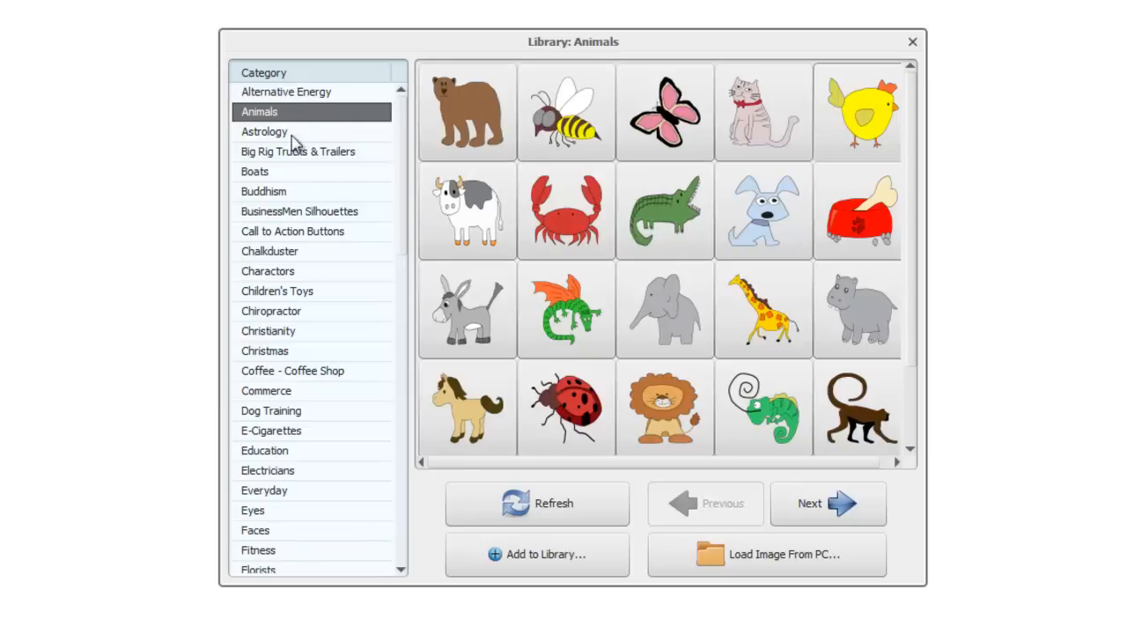
mouse_move(268, 158)
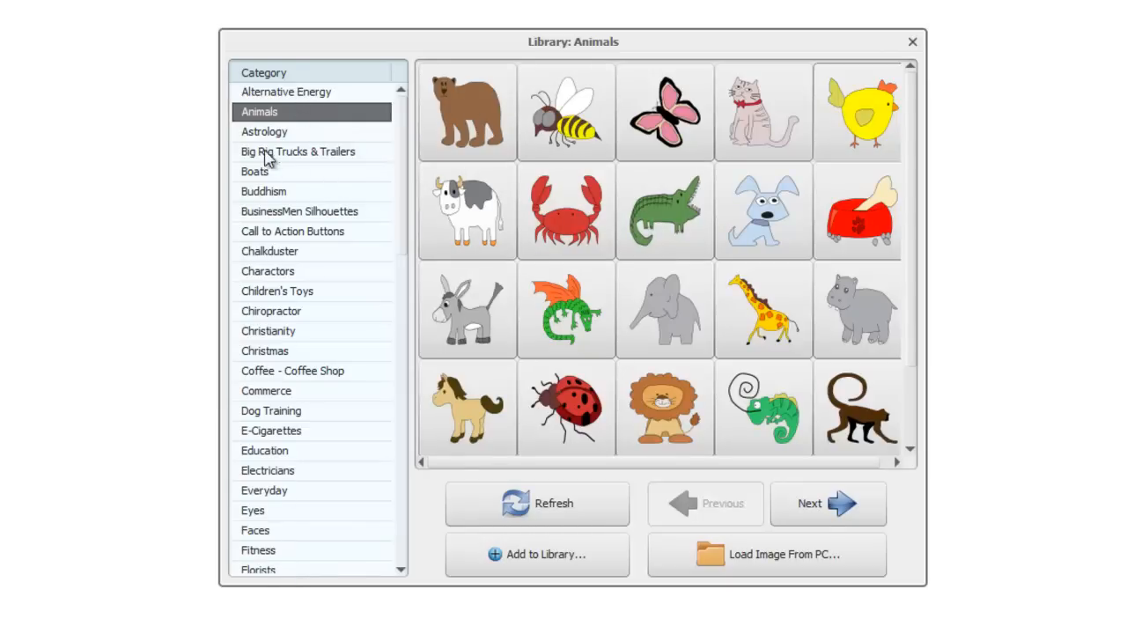
mouse_move(254, 352)
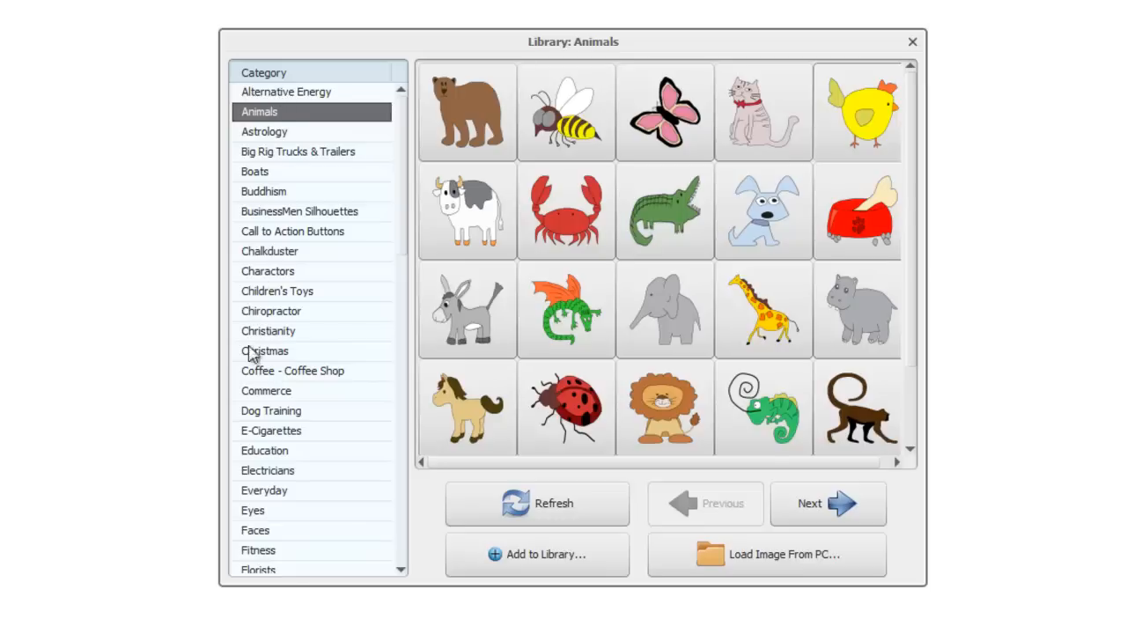
mouse_move(282, 405)
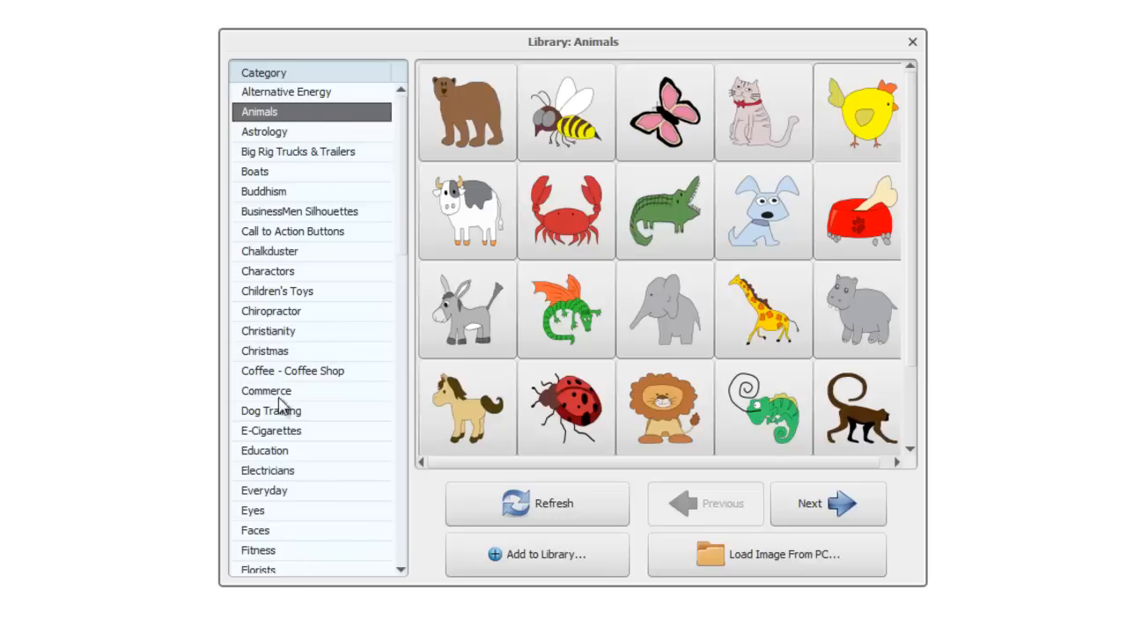
mouse_move(313, 214)
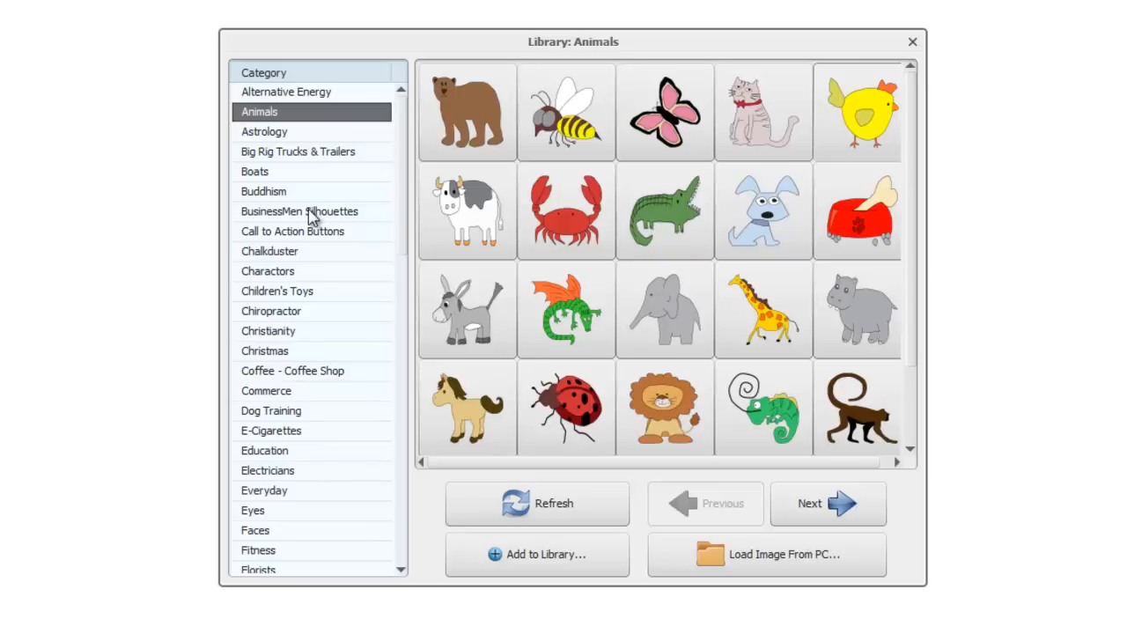
mouse_move(279, 81)
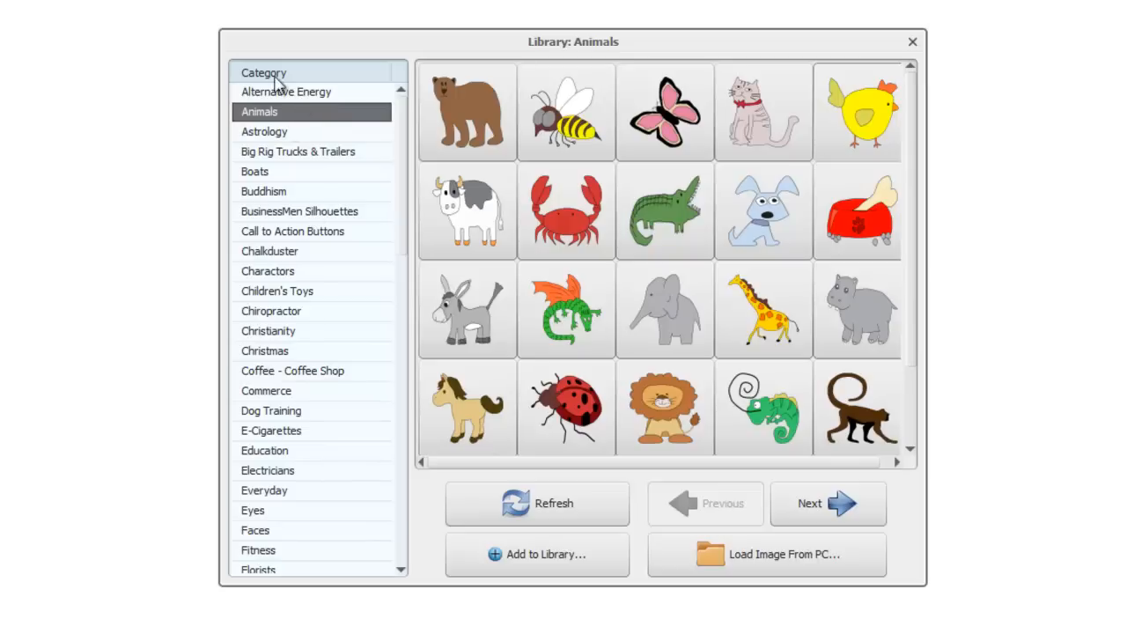
mouse_move(296, 113)
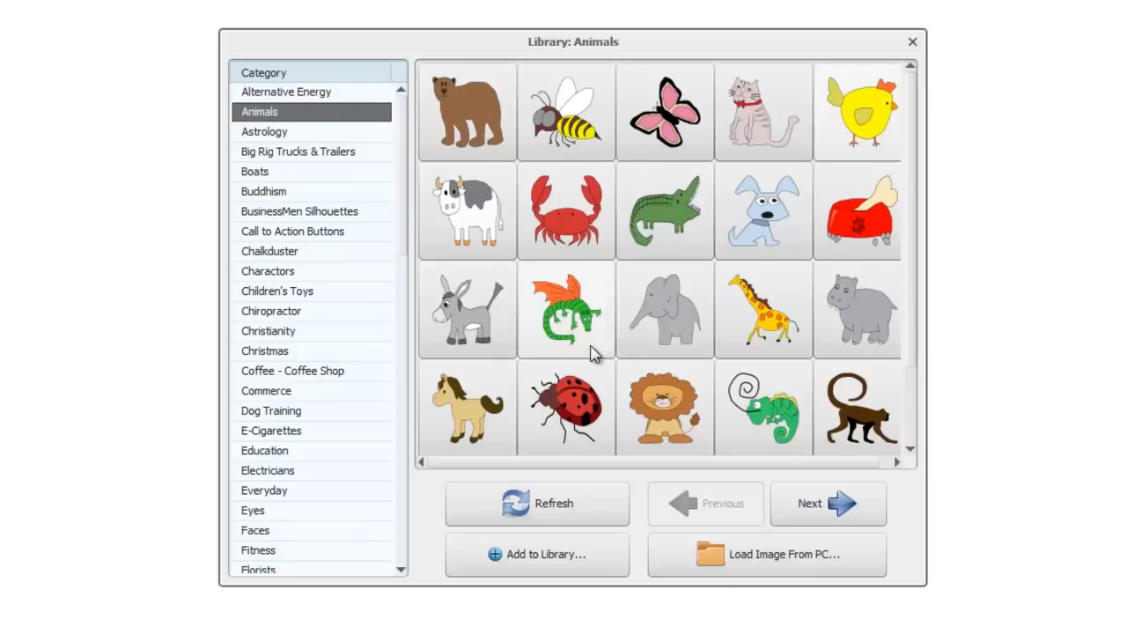
mouse_move(877, 402)
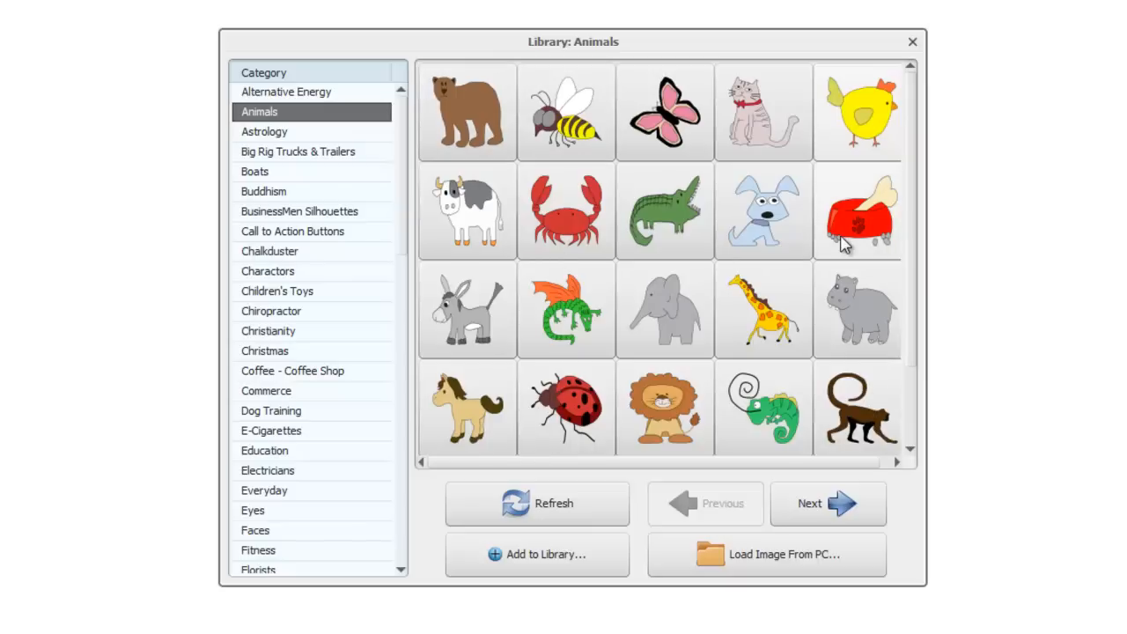
mouse_move(915, 202)
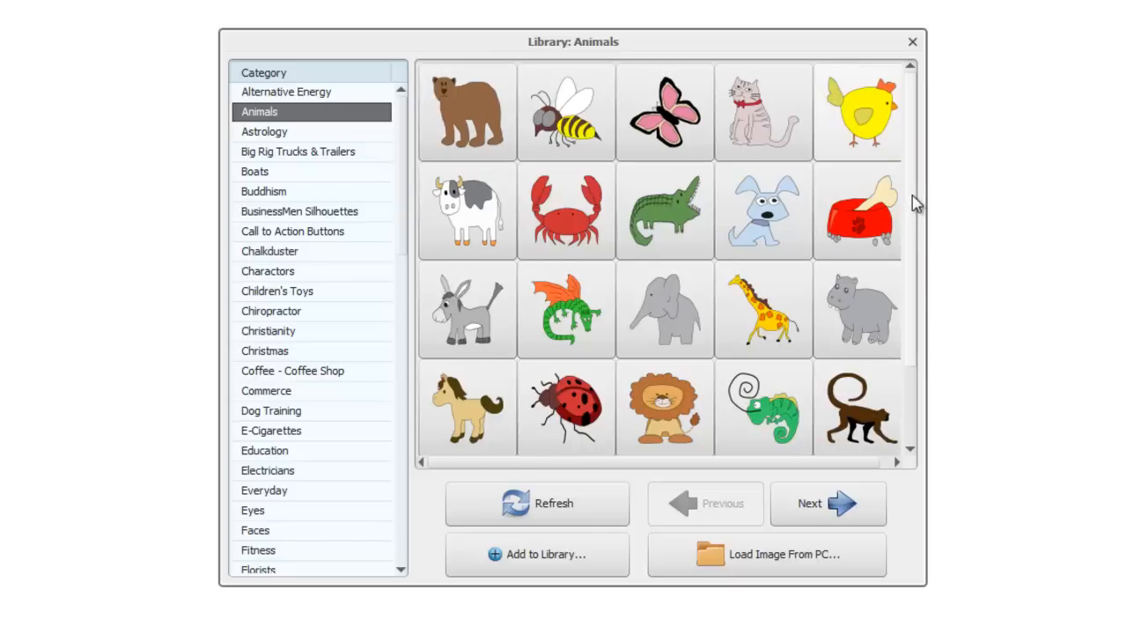
scroll("down", 3)
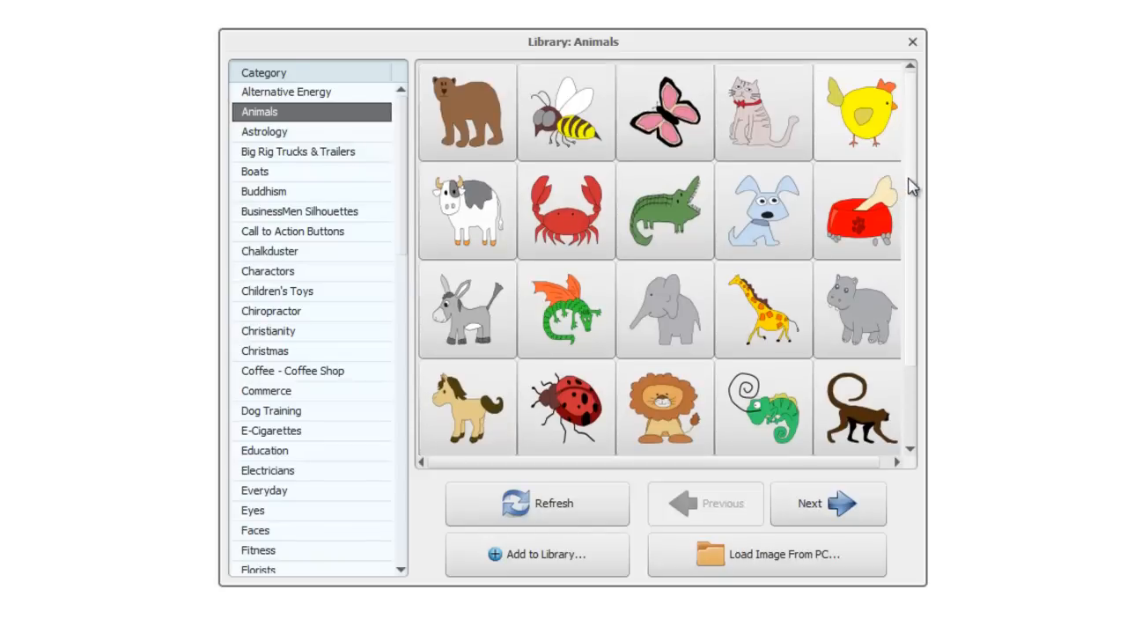
scroll("down", 3)
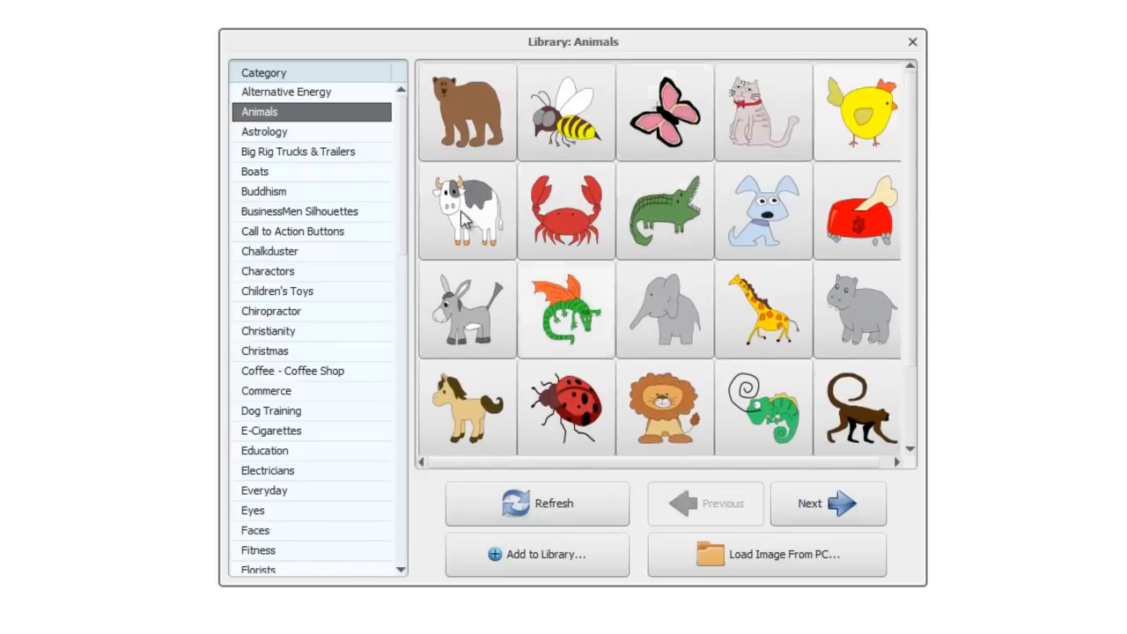
mouse_move(595, 158)
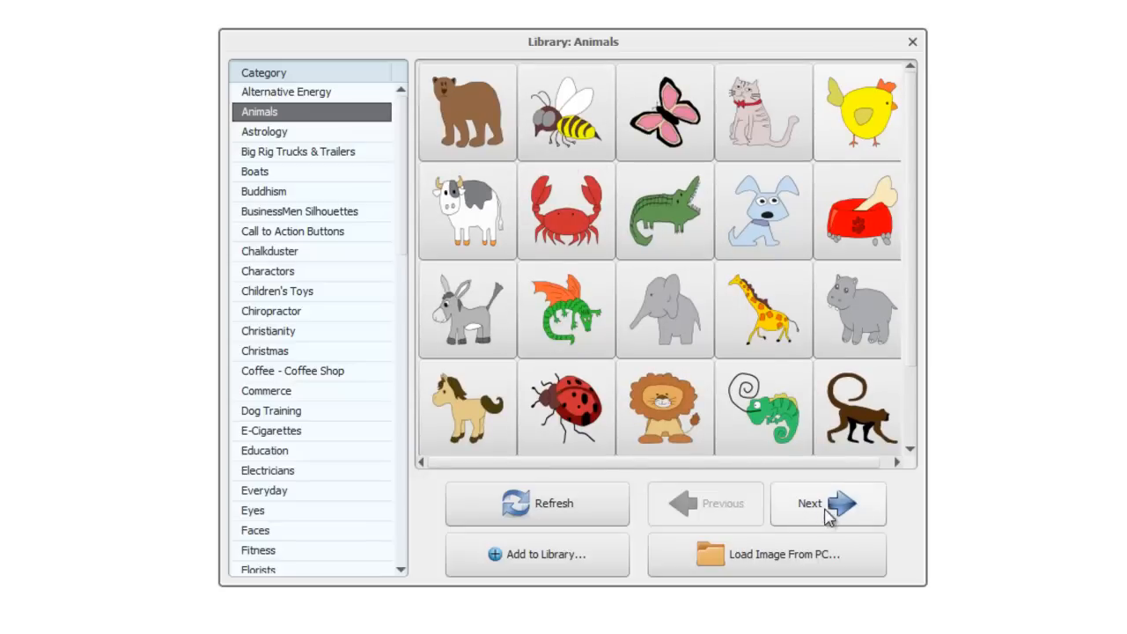
mouse_move(821, 514)
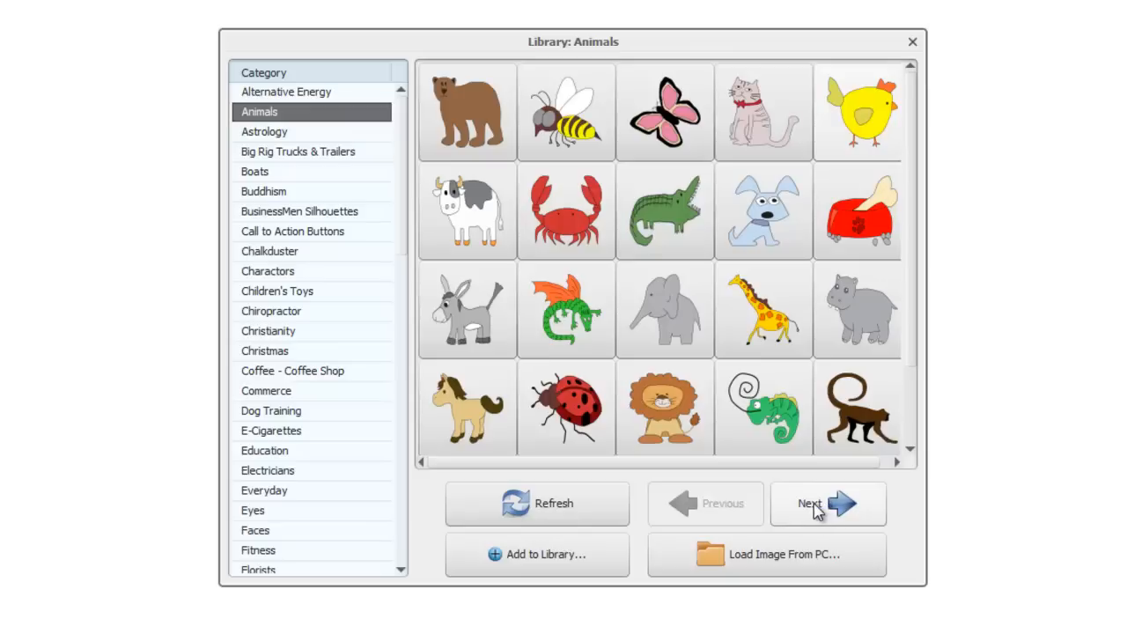
left_click(827, 503)
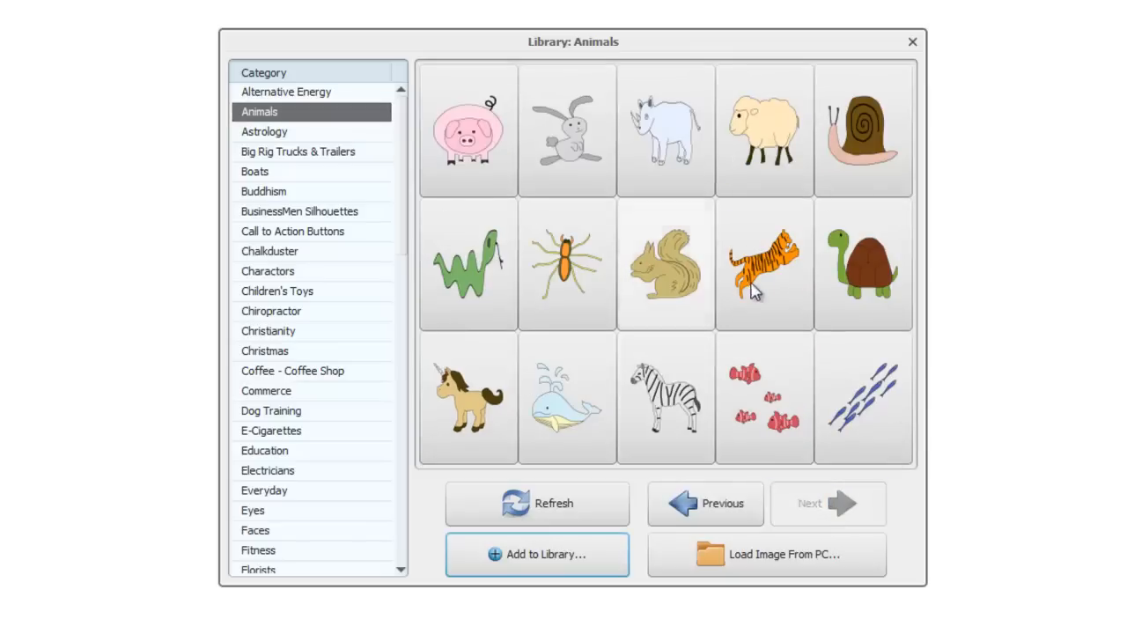
left_click(826, 504)
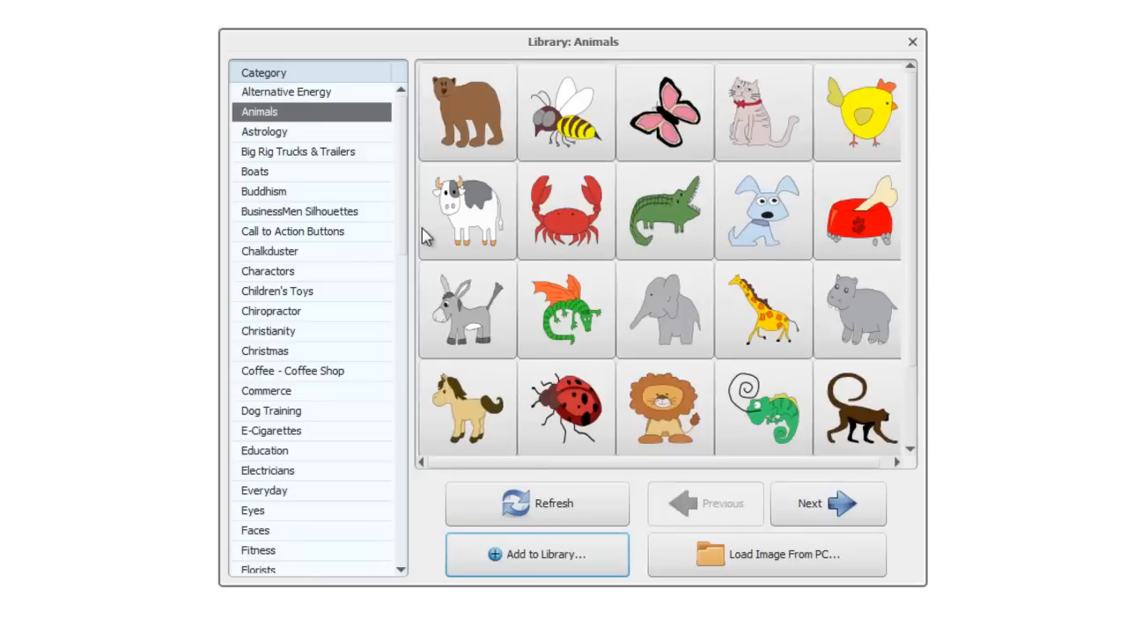
mouse_move(273, 326)
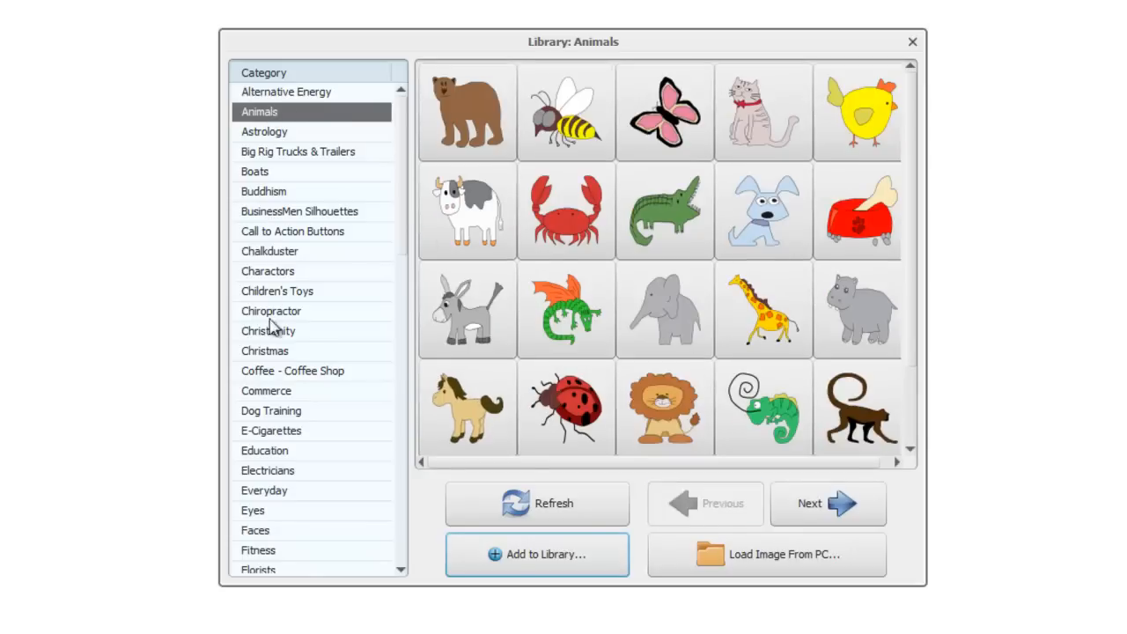
- Browse the Boats, Coffee Shop and Dog Training categories, then return to Animals
left_click(253, 170)
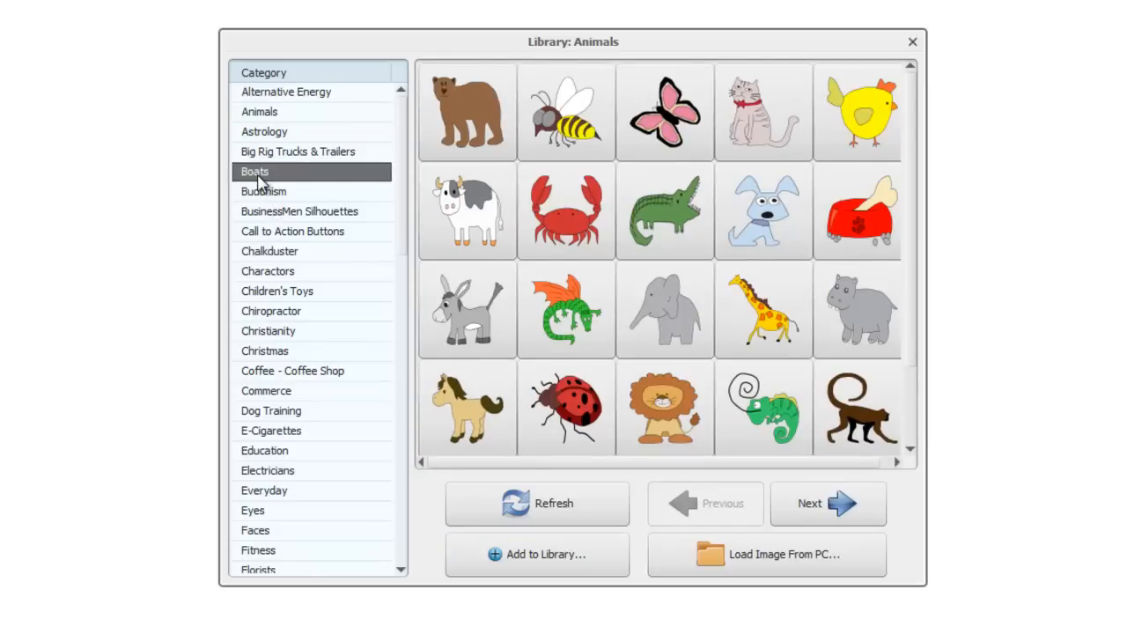
left_click(254, 173)
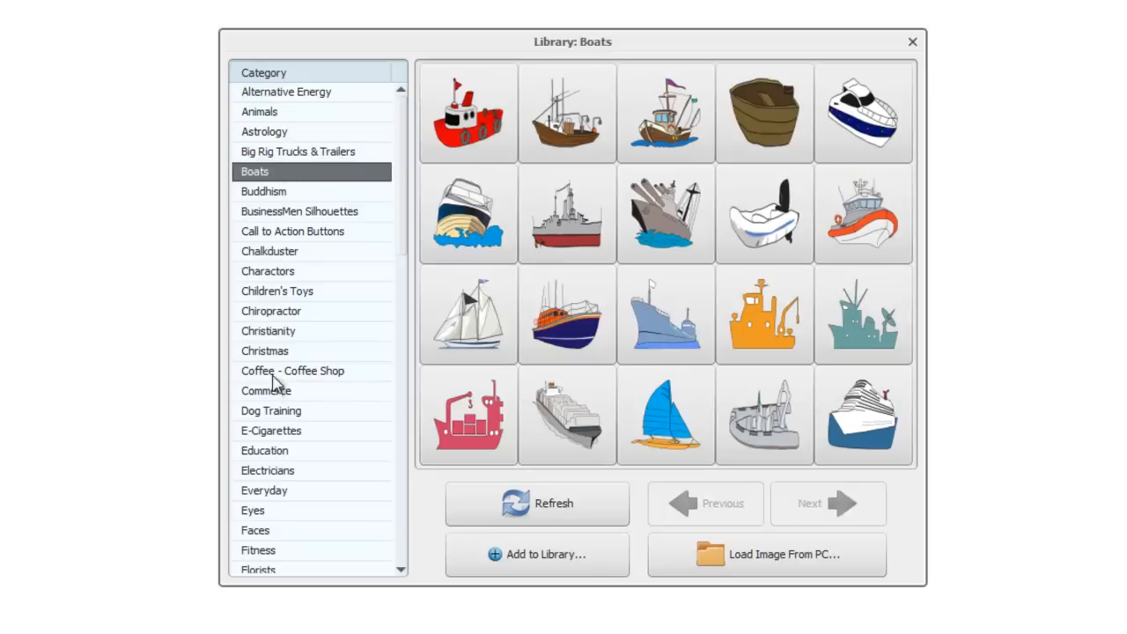
left_click(292, 370)
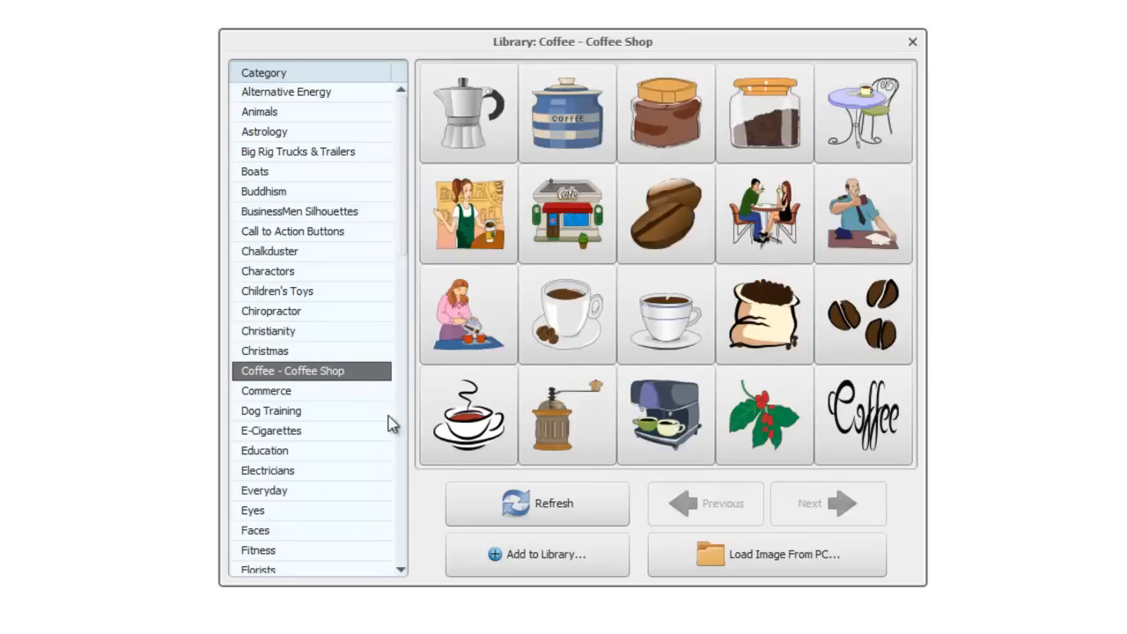
left_click(271, 410)
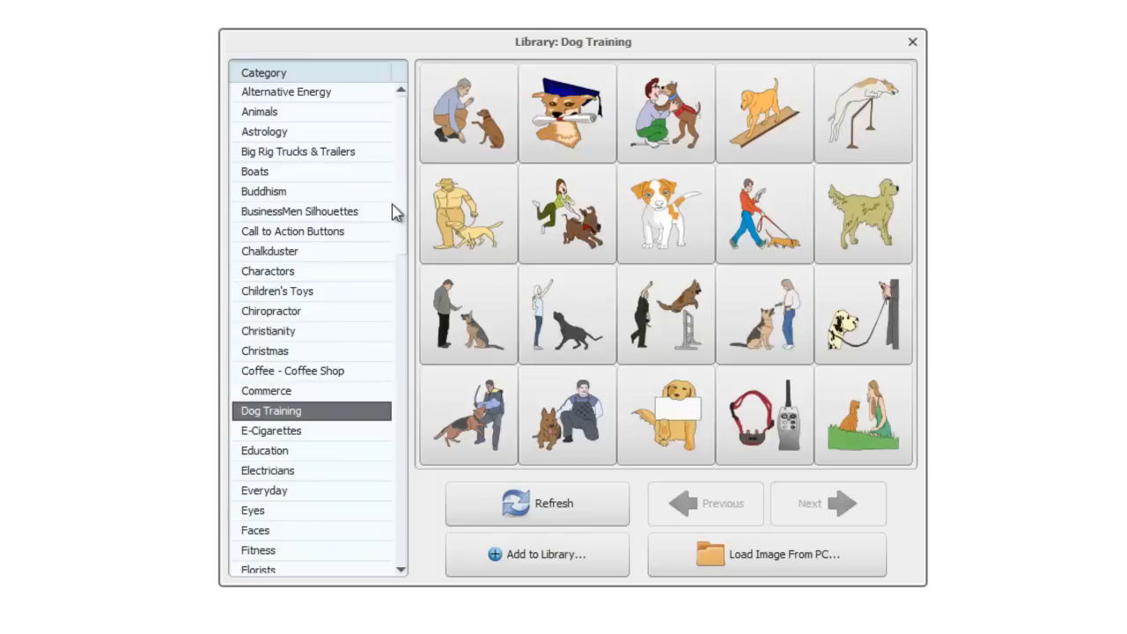
mouse_move(271, 137)
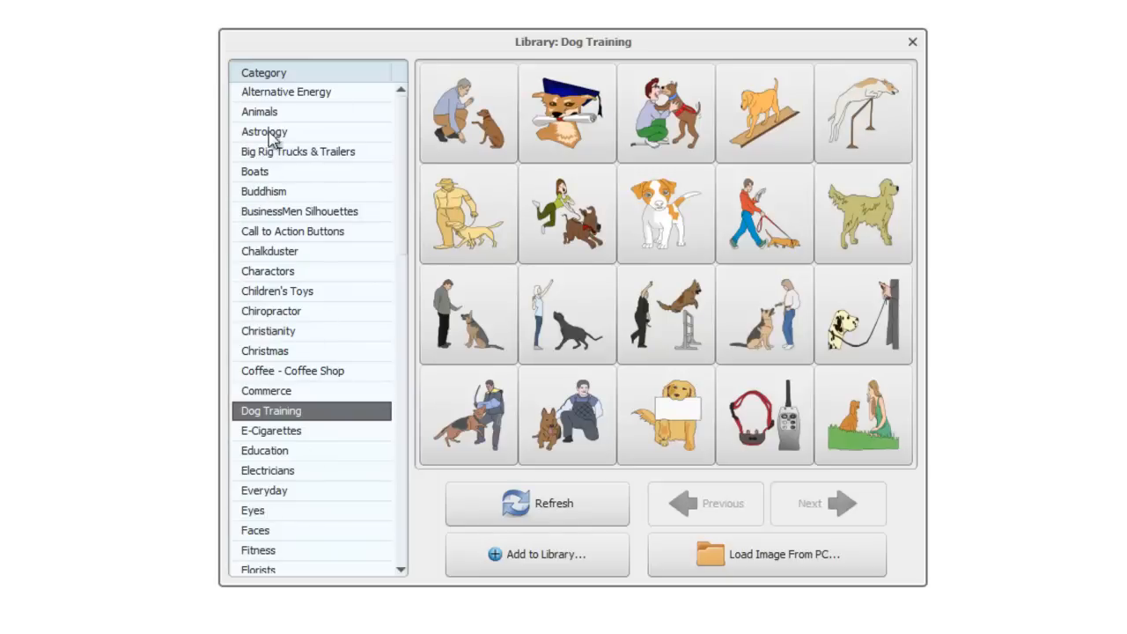
left_click(259, 111)
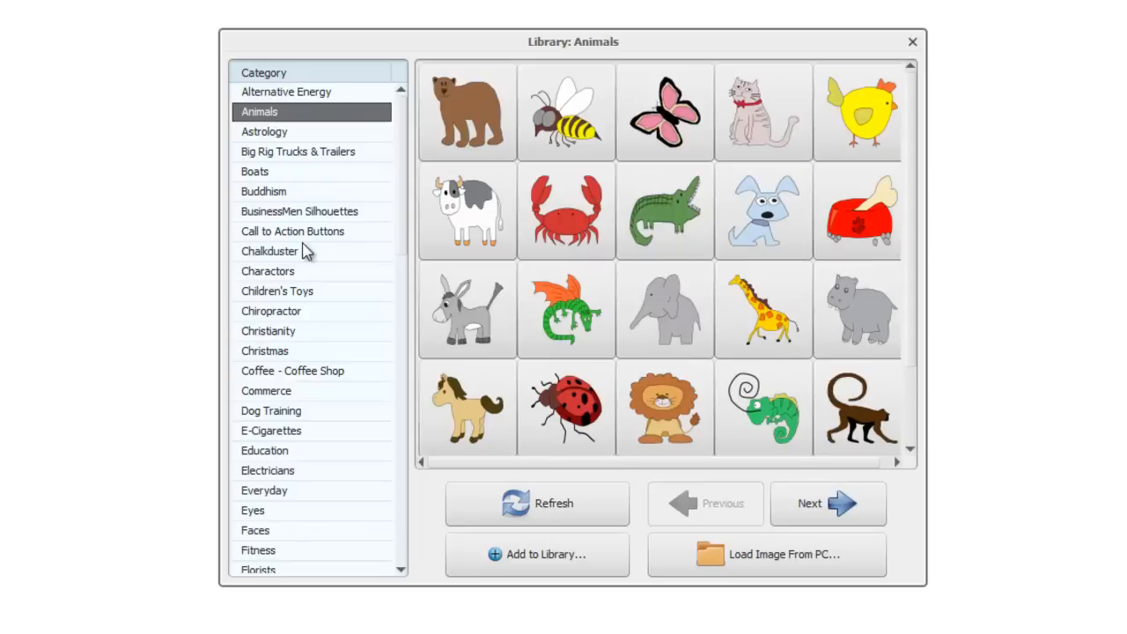
mouse_move(867, 115)
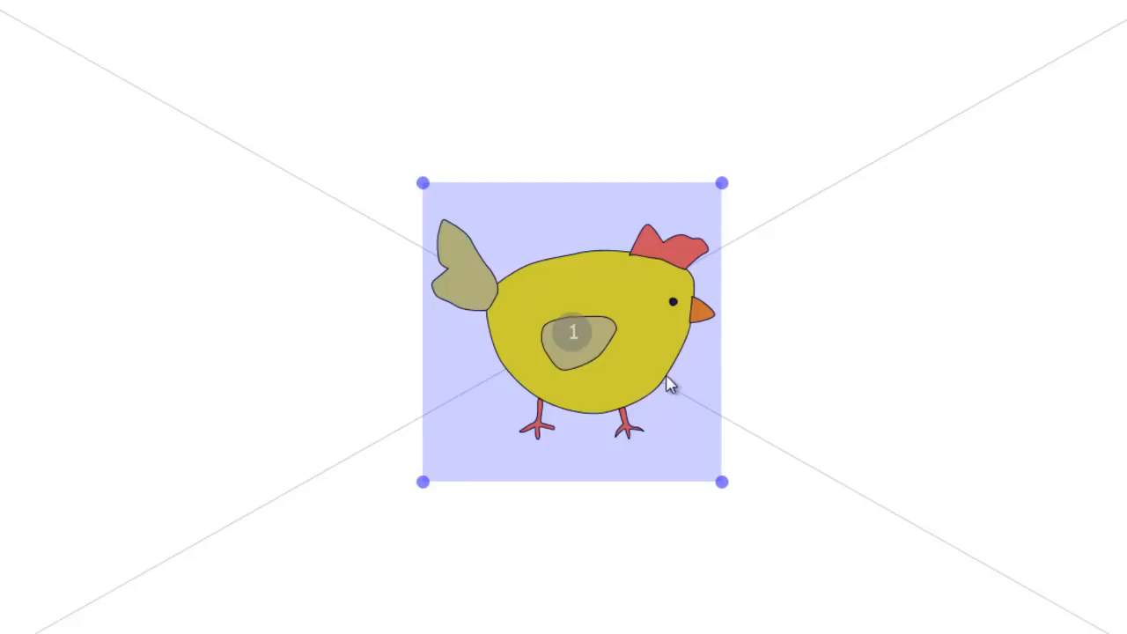
mouse_move(613, 314)
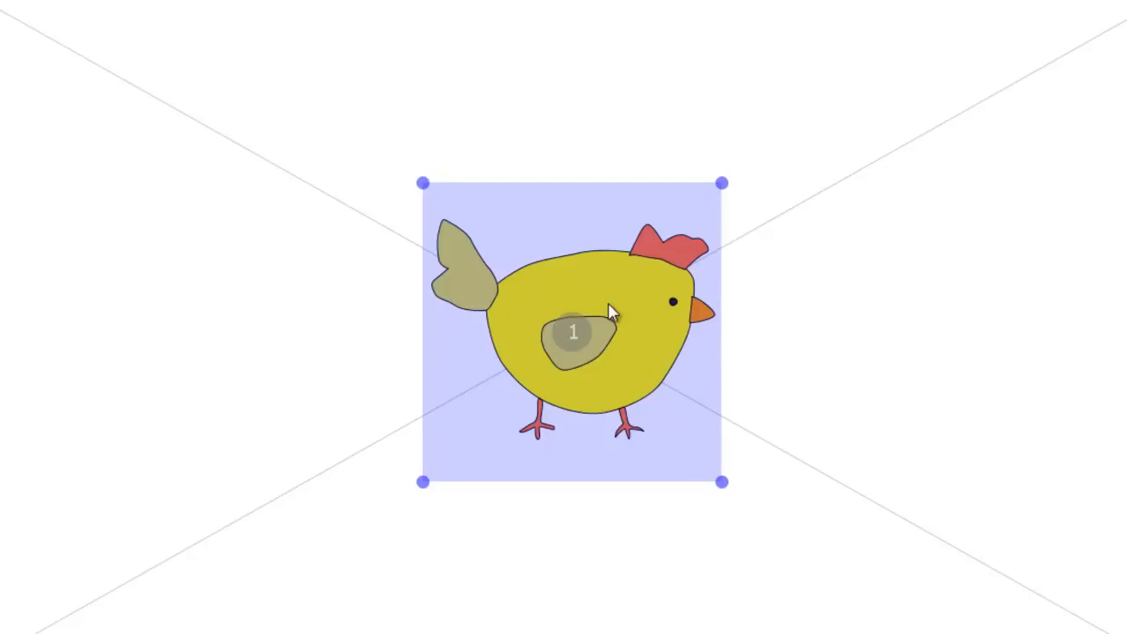
mouse_move(762, 353)
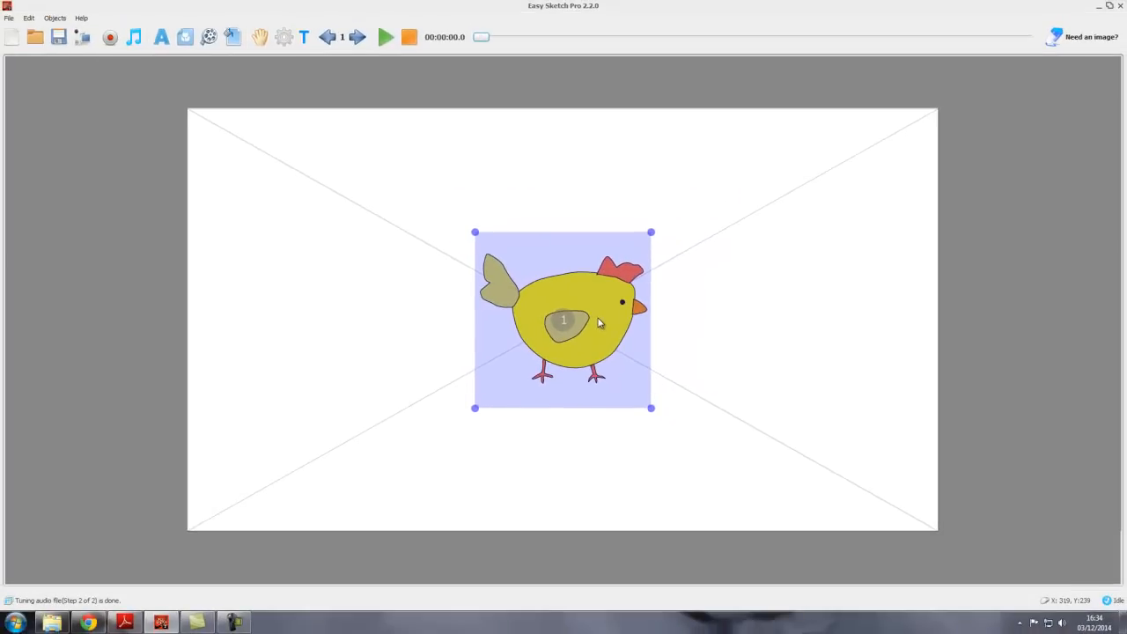
- Move the chicken around and settle it in the upper-left area of the canvas
left_click_drag(564, 321, 317, 239)
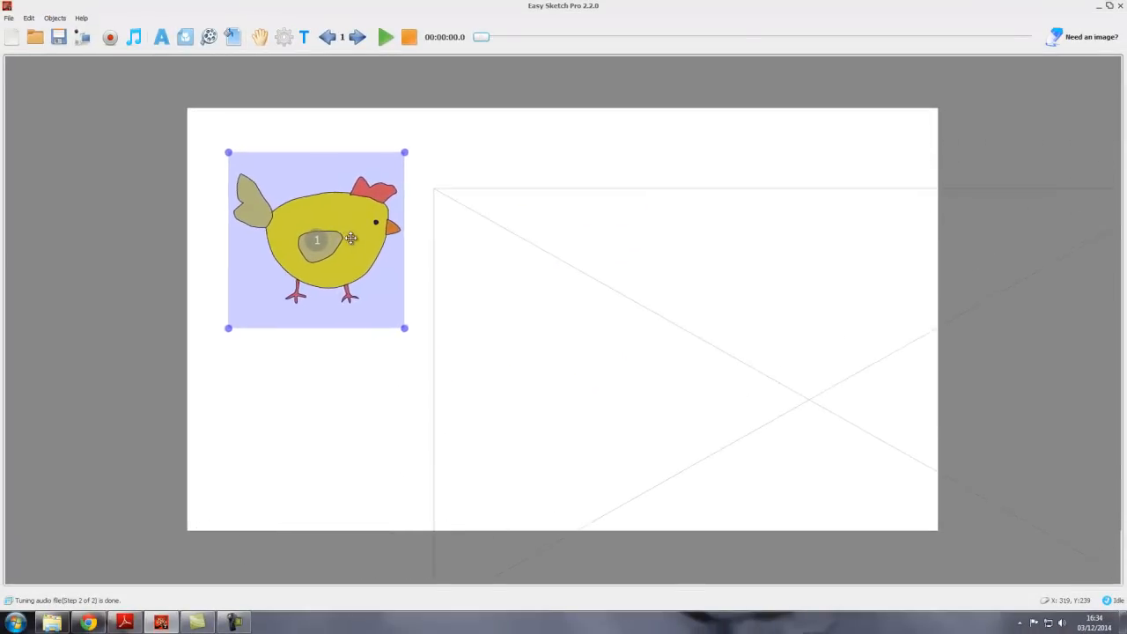
left_click_drag(351, 240, 232, 289)
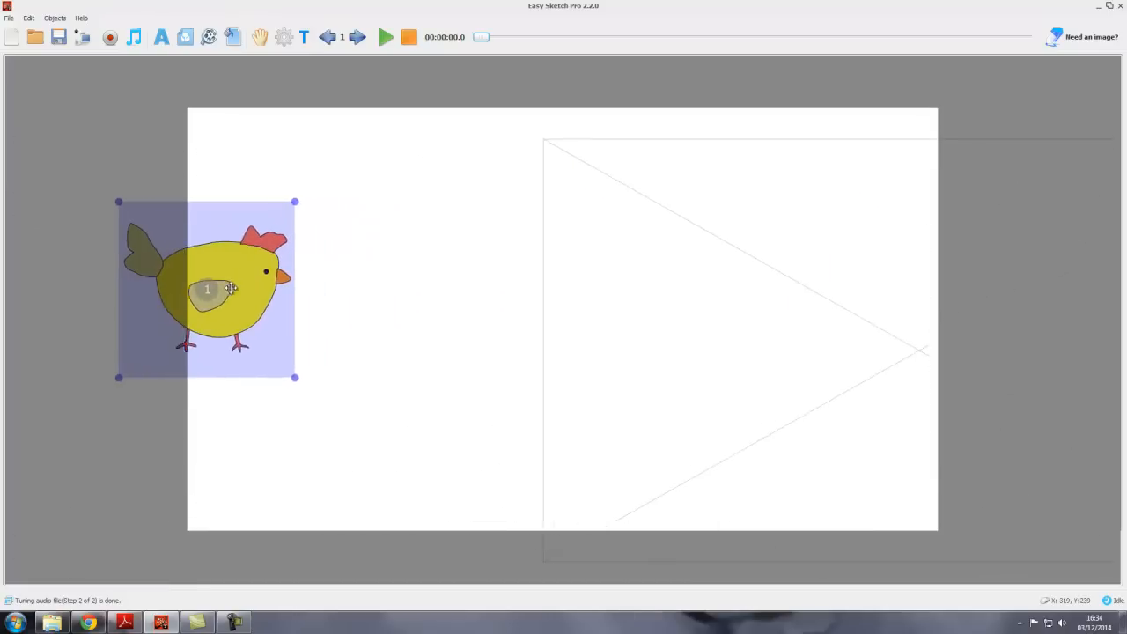
left_click_drag(232, 289, 112, 306)
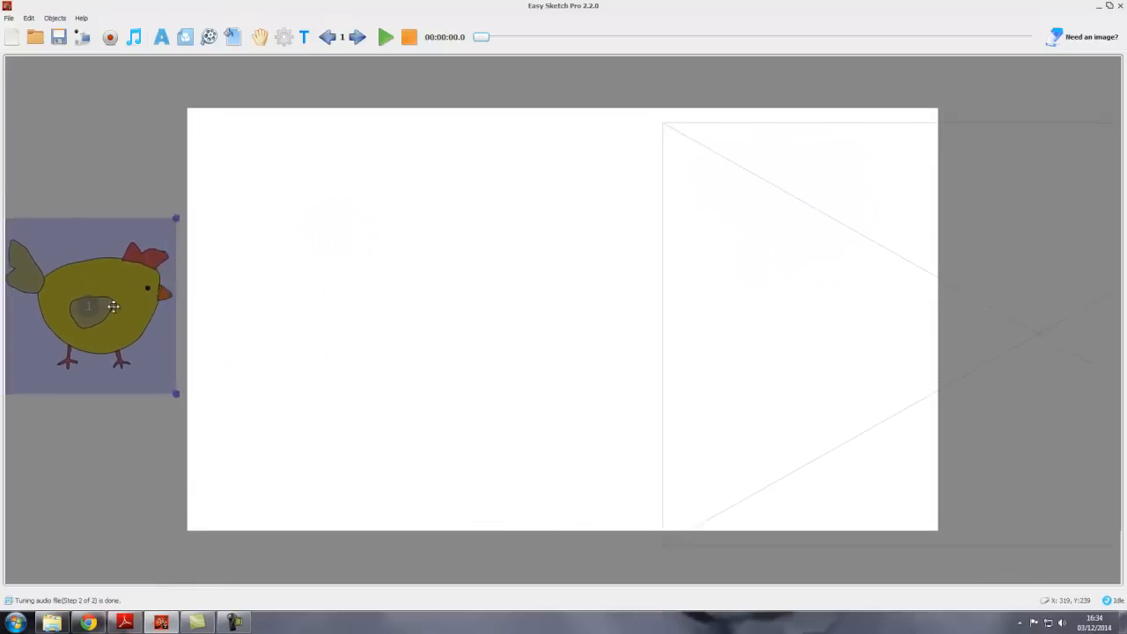
left_click_drag(88, 307, 462, 233)
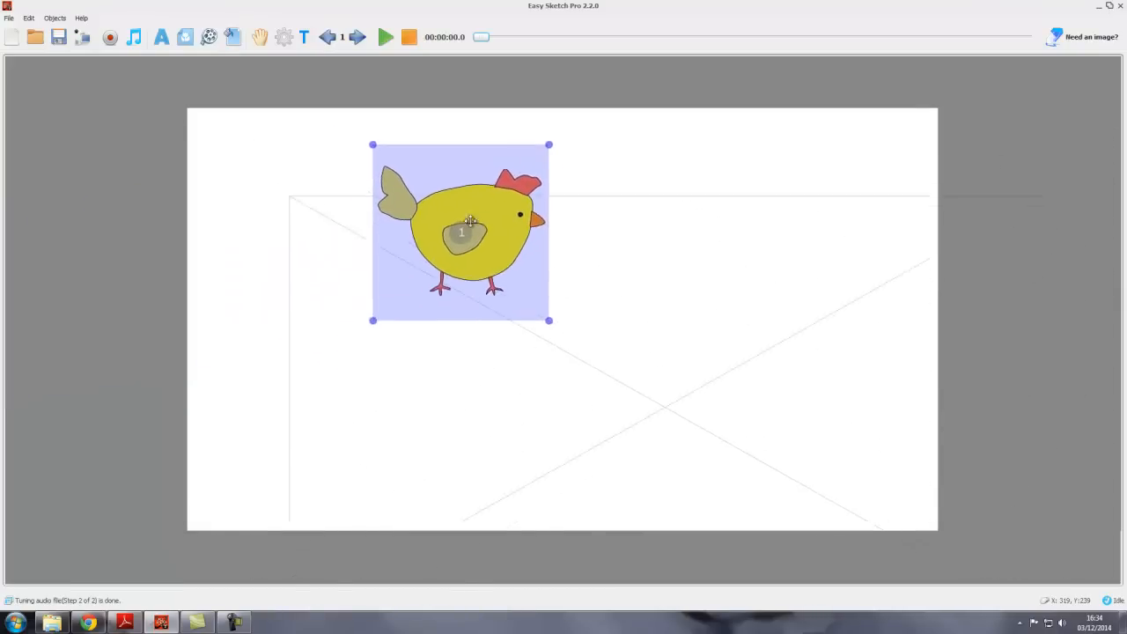
left_click_drag(461, 233, 386, 243)
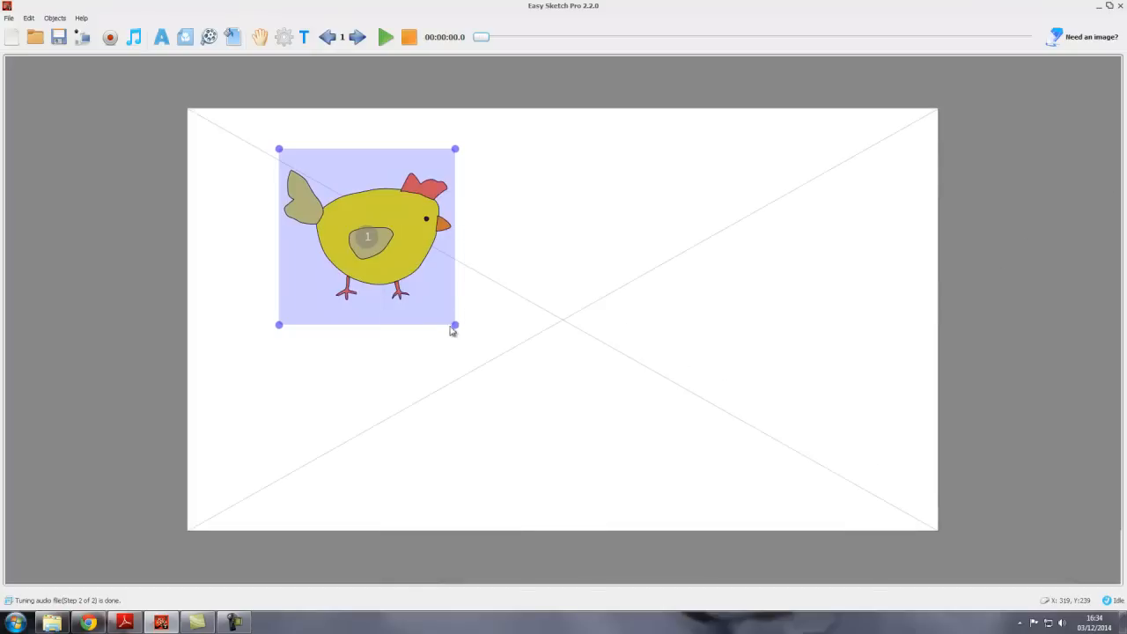
mouse_move(280, 178)
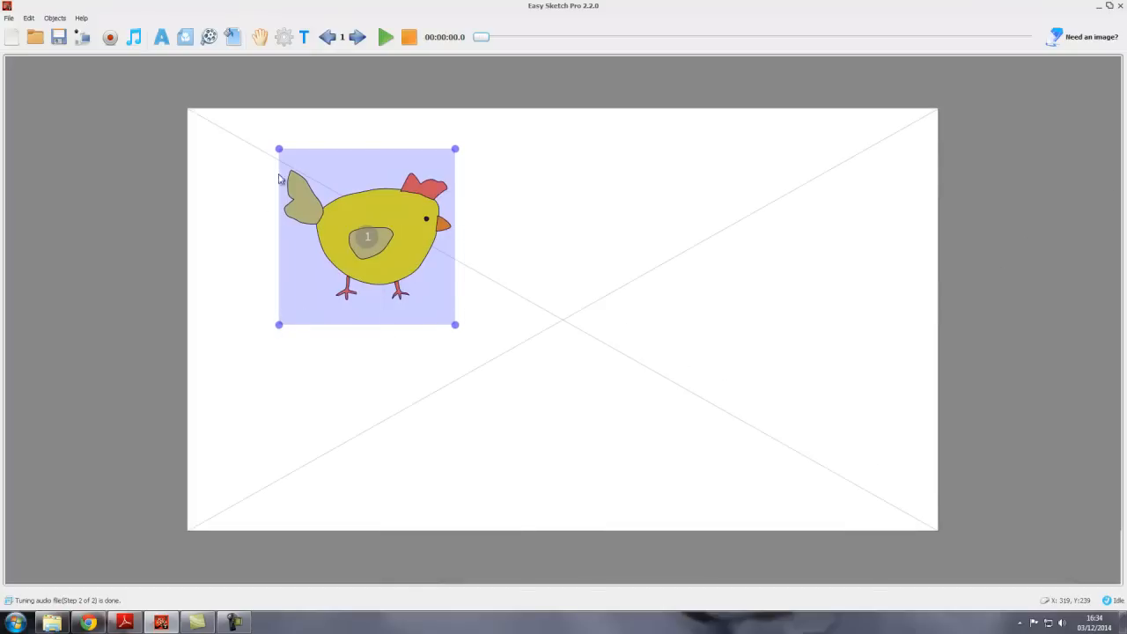
mouse_move(286, 158)
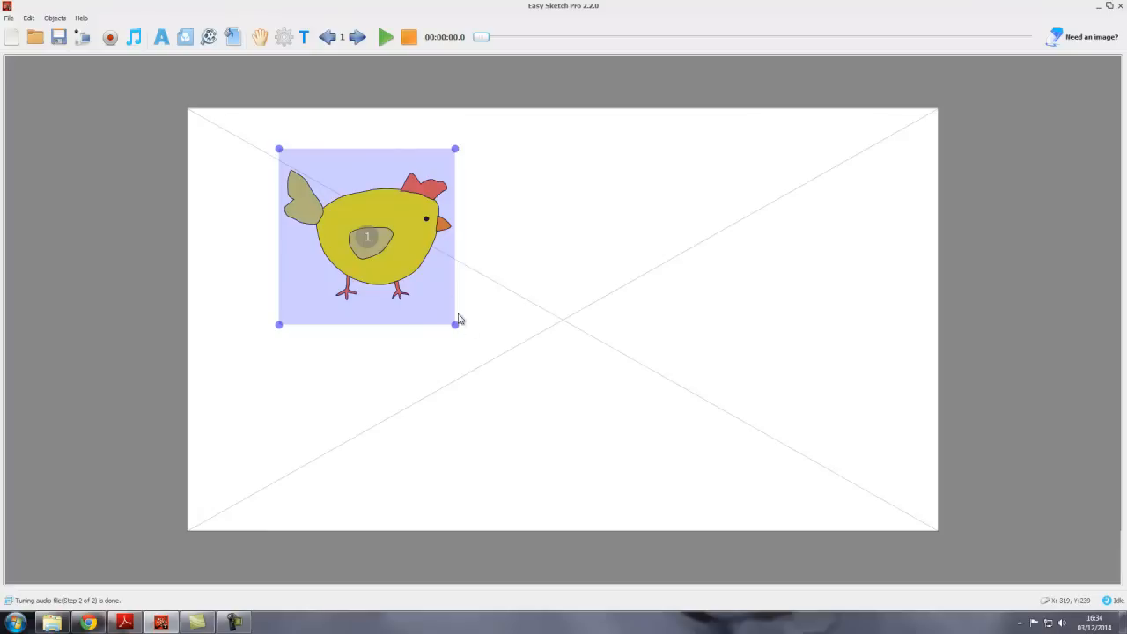
mouse_move(465, 257)
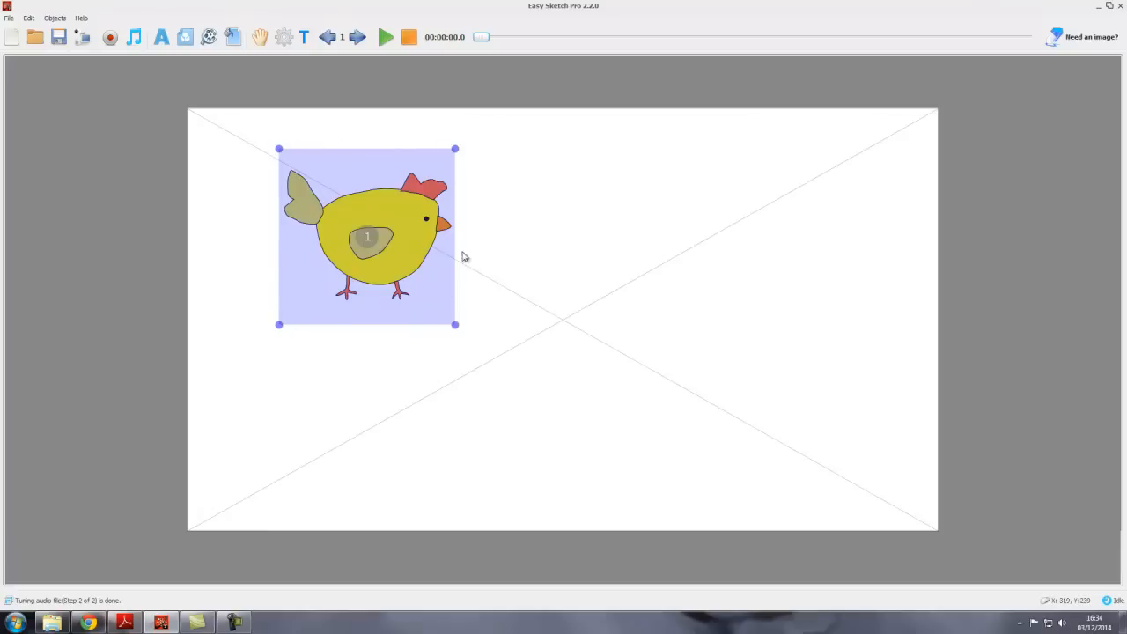
mouse_move(456, 326)
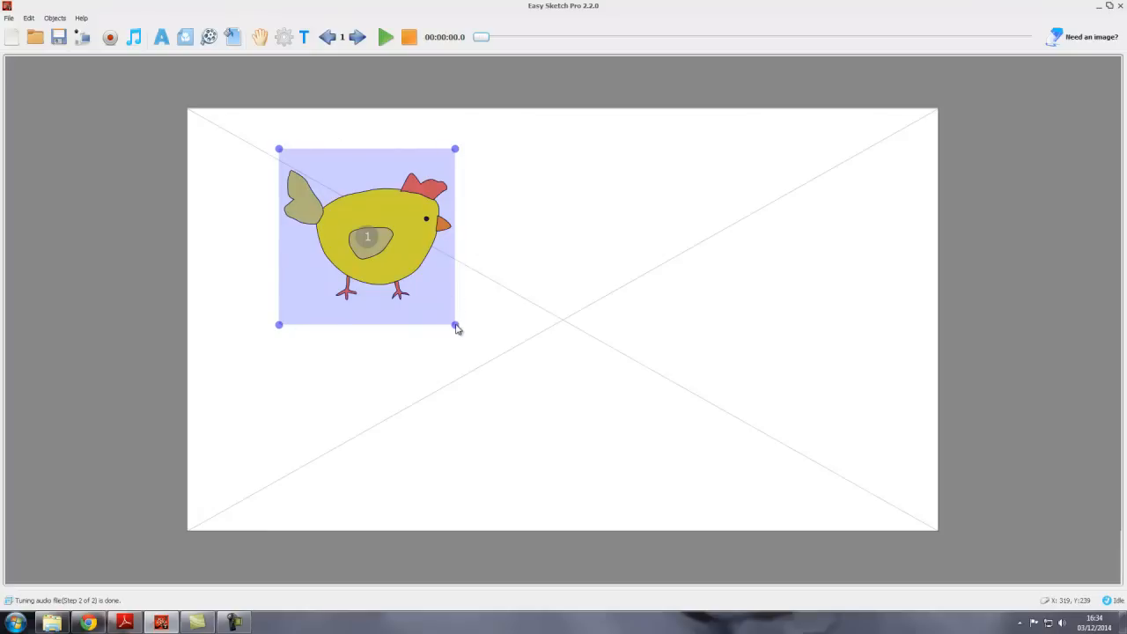
- Shrink the chicken to a smaller size using its corner handle
left_click_drag(454, 324, 433, 303)
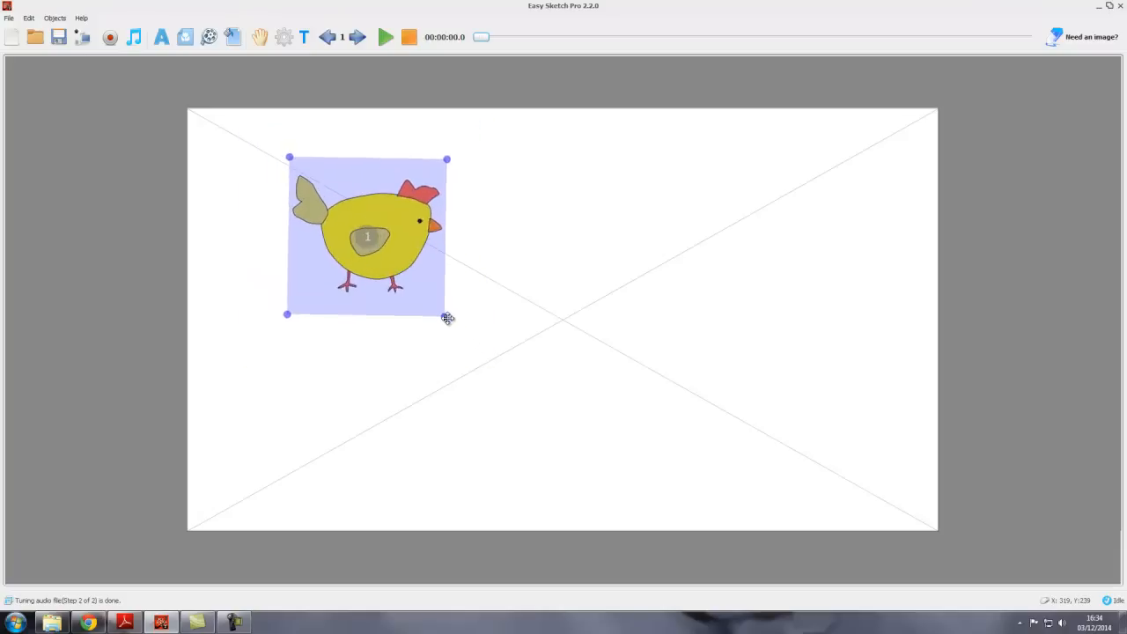
left_click_drag(447, 317, 458, 264)
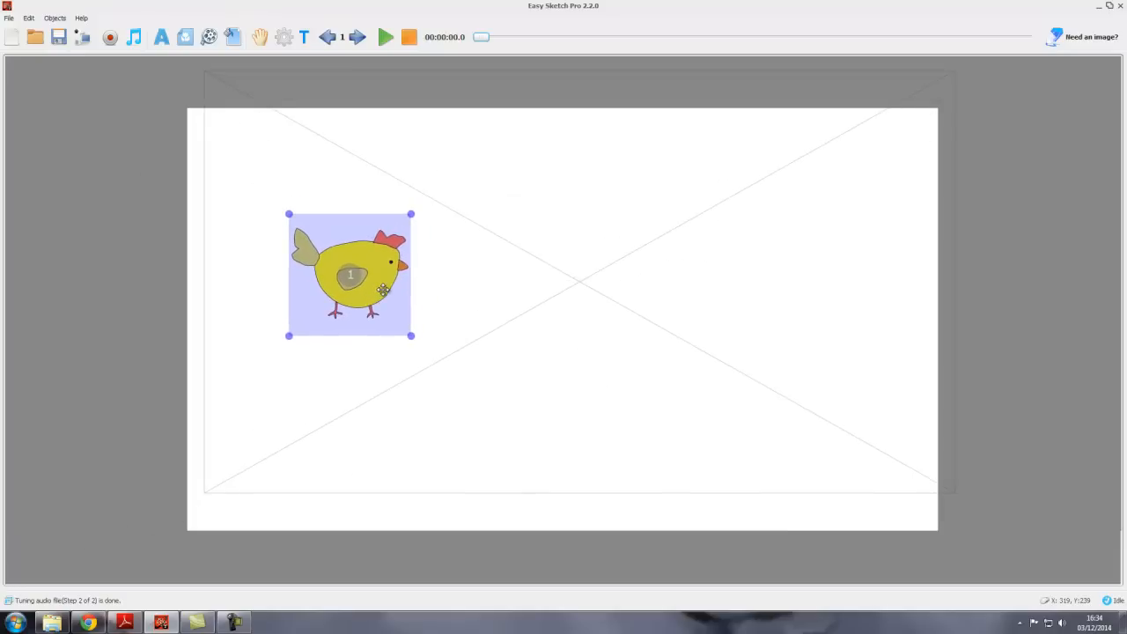
mouse_move(493, 275)
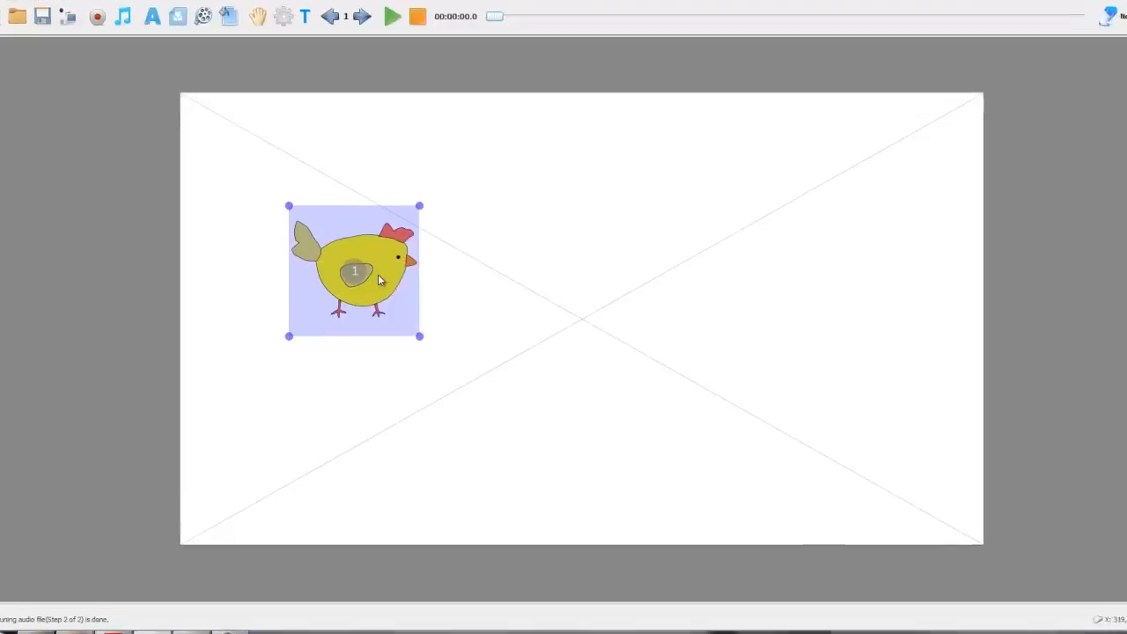
- Duplicate the chicken and place the copy to the right of the original
right_click(378, 280)
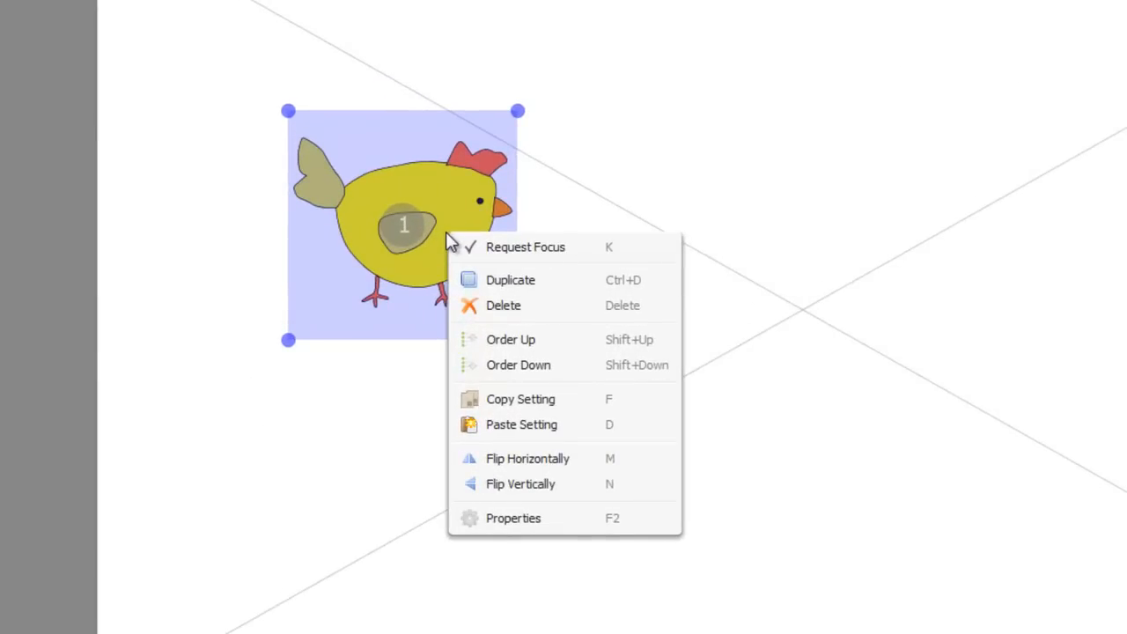
mouse_move(577, 285)
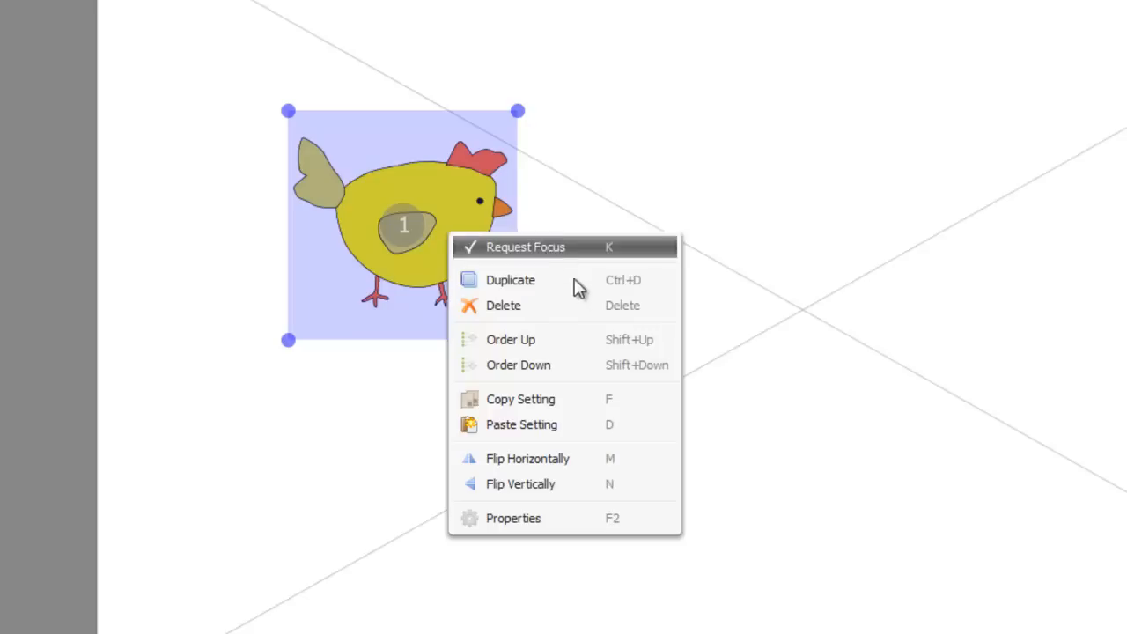
mouse_move(525, 286)
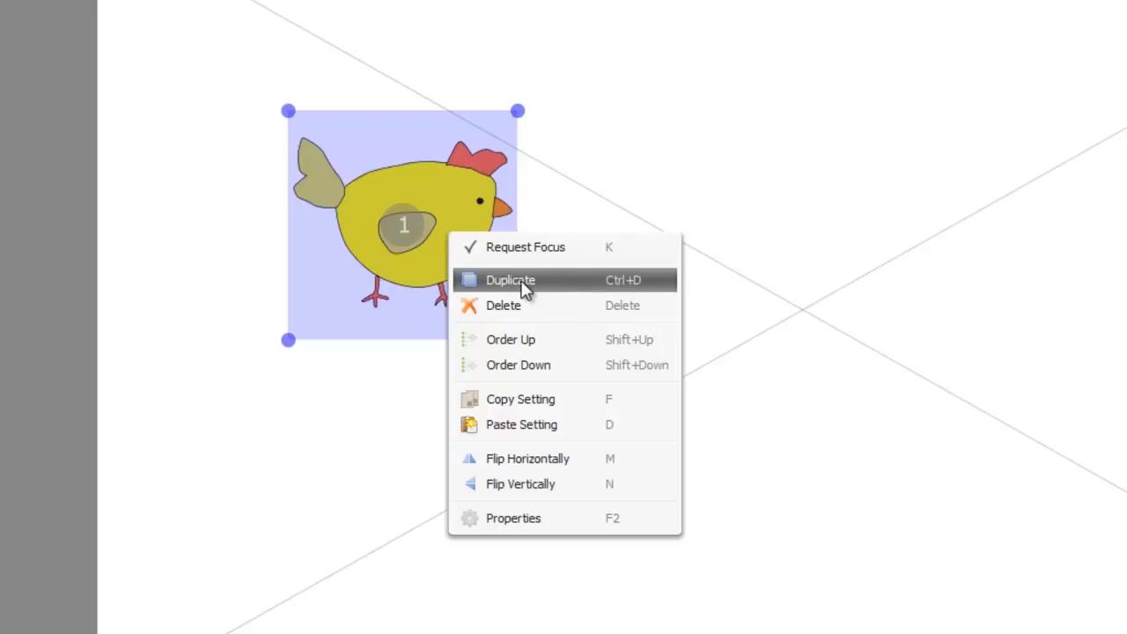
left_click(511, 280)
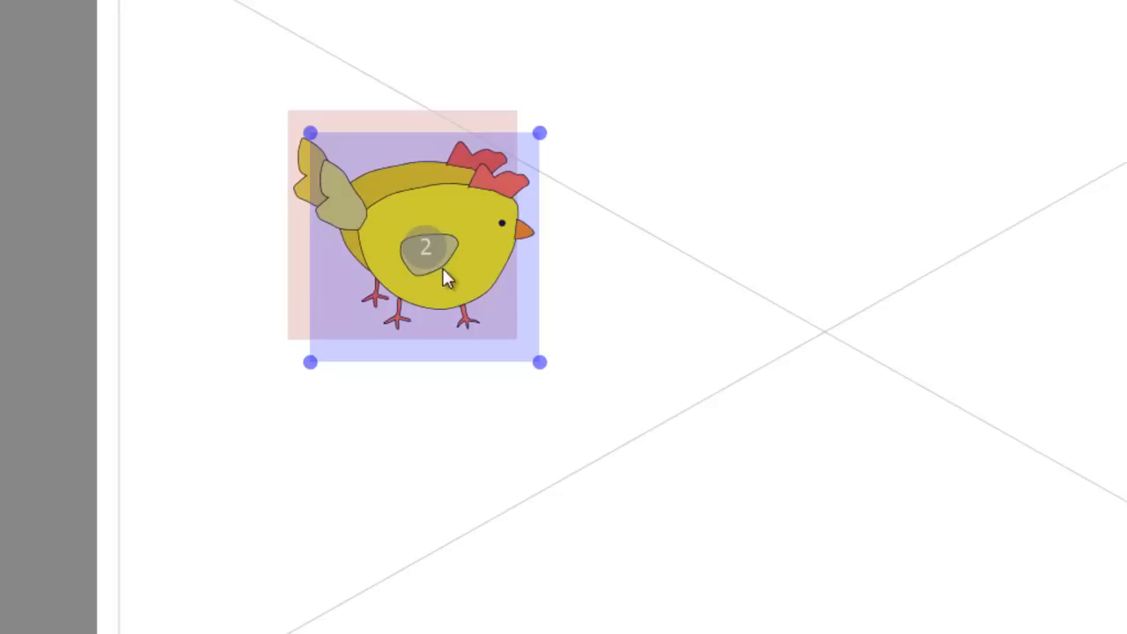
left_click_drag(423, 247, 784, 227)
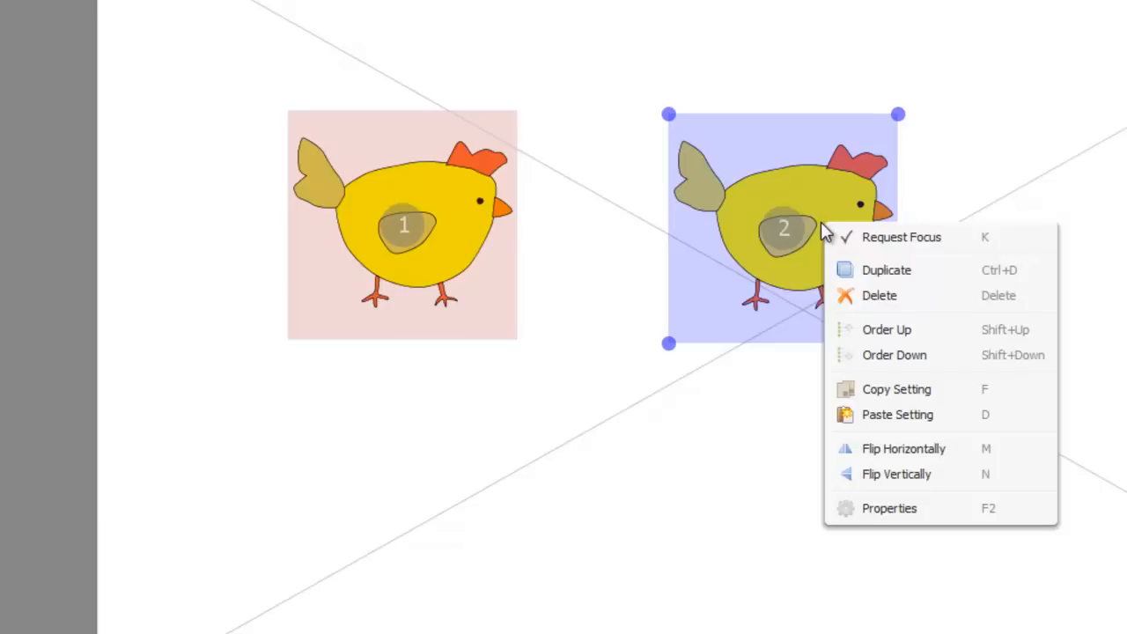
mouse_move(888, 296)
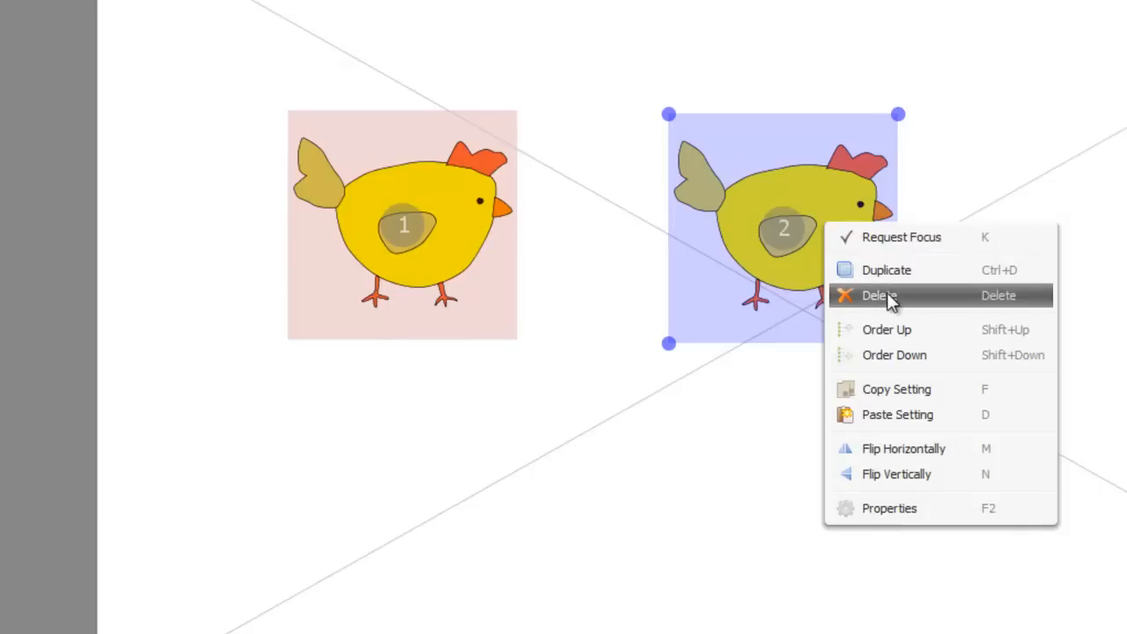
- Remove the second chicken and flip the first horizontally so it faces left
left_click(879, 296)
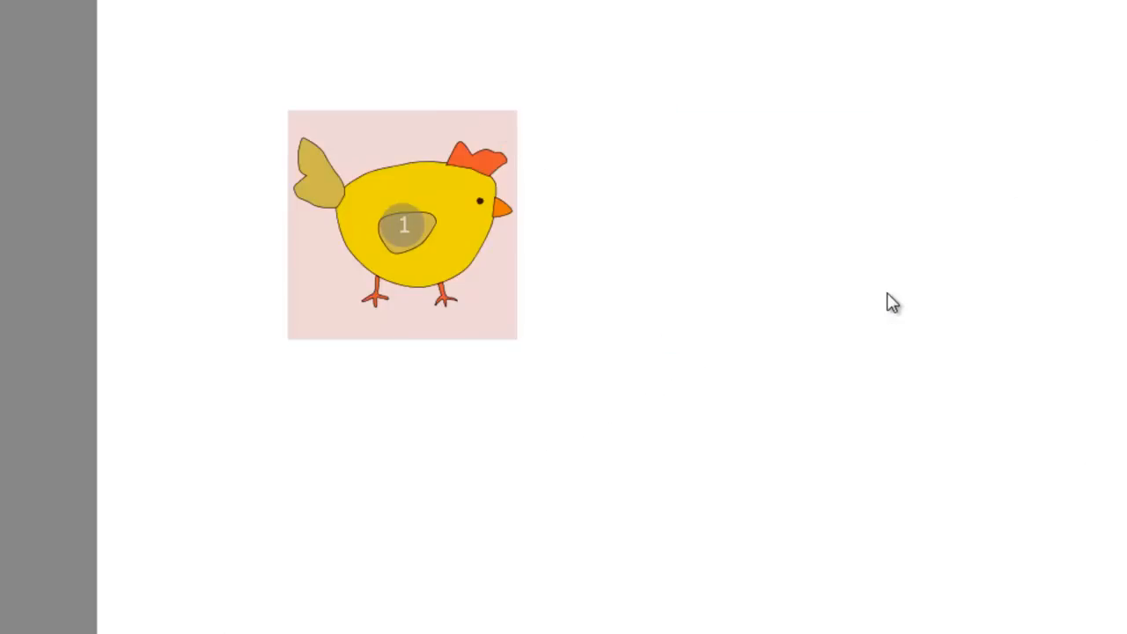
mouse_move(419, 225)
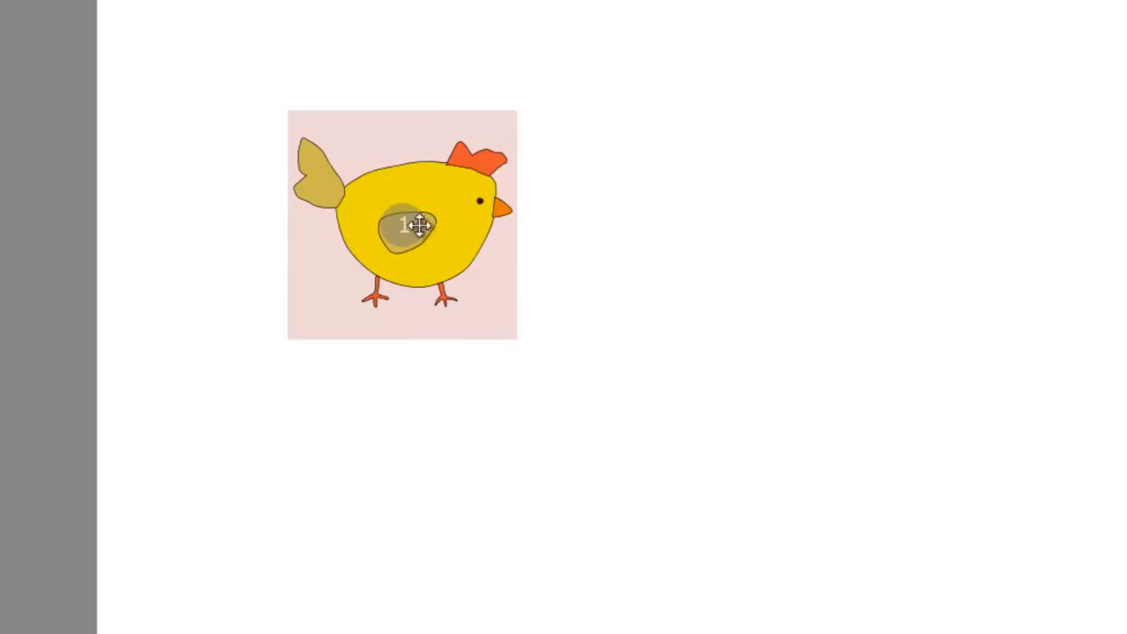
right_click(409, 225)
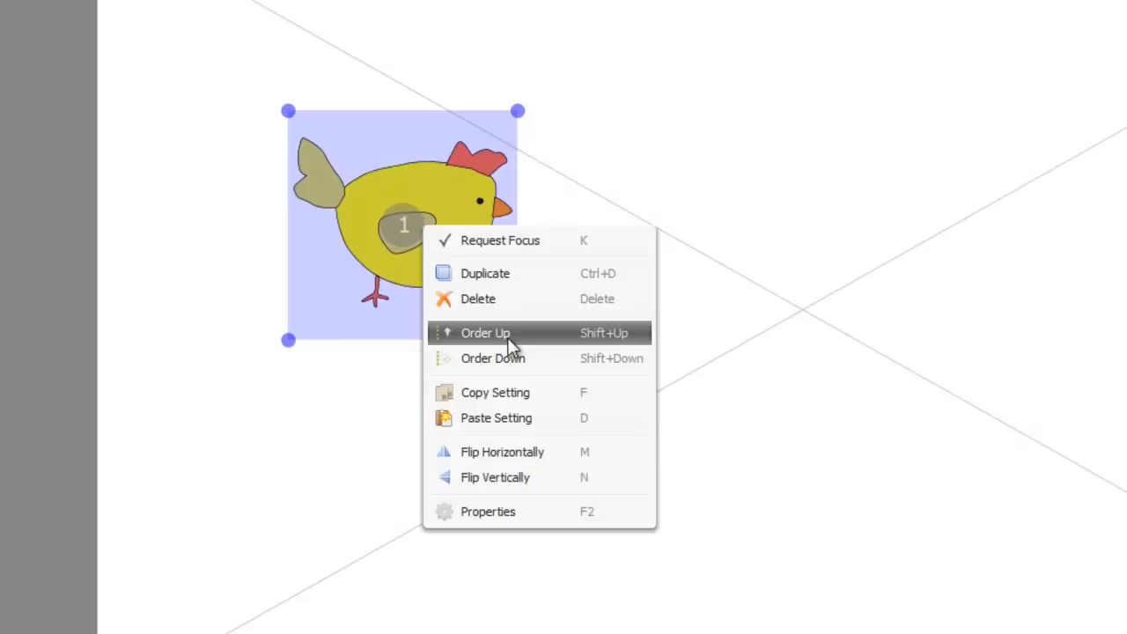
mouse_move(510, 359)
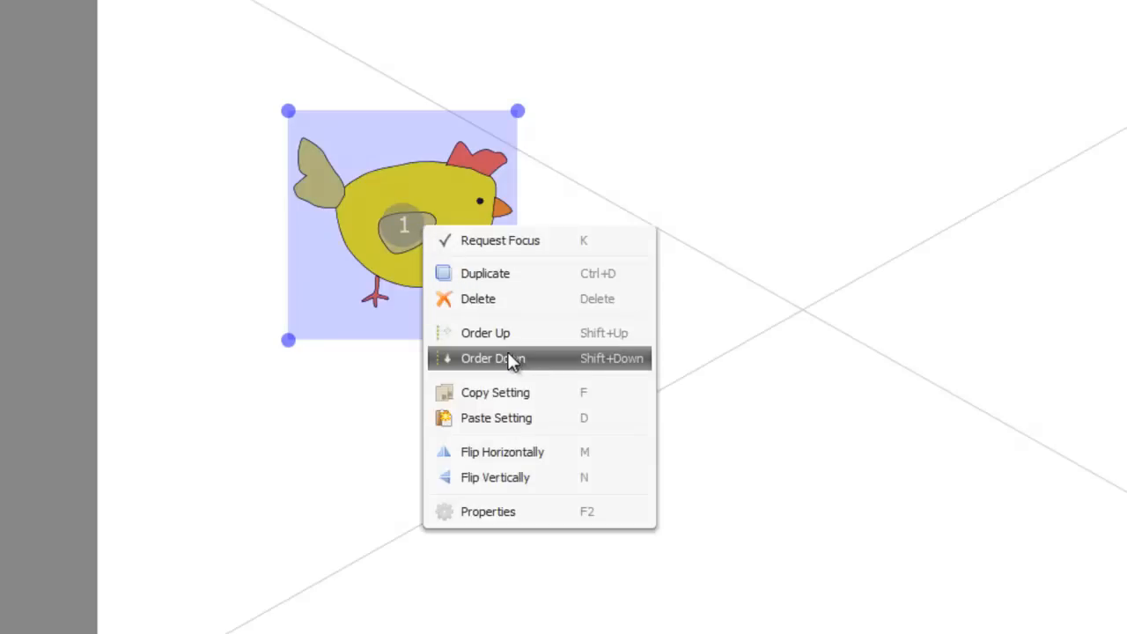
mouse_move(514, 428)
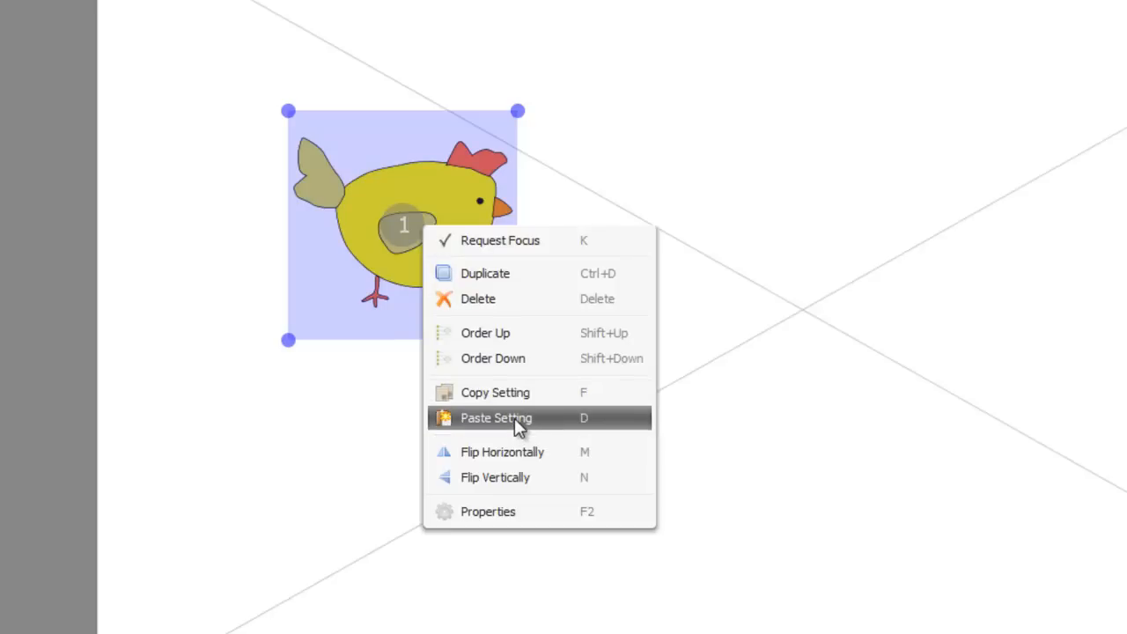
mouse_move(518, 451)
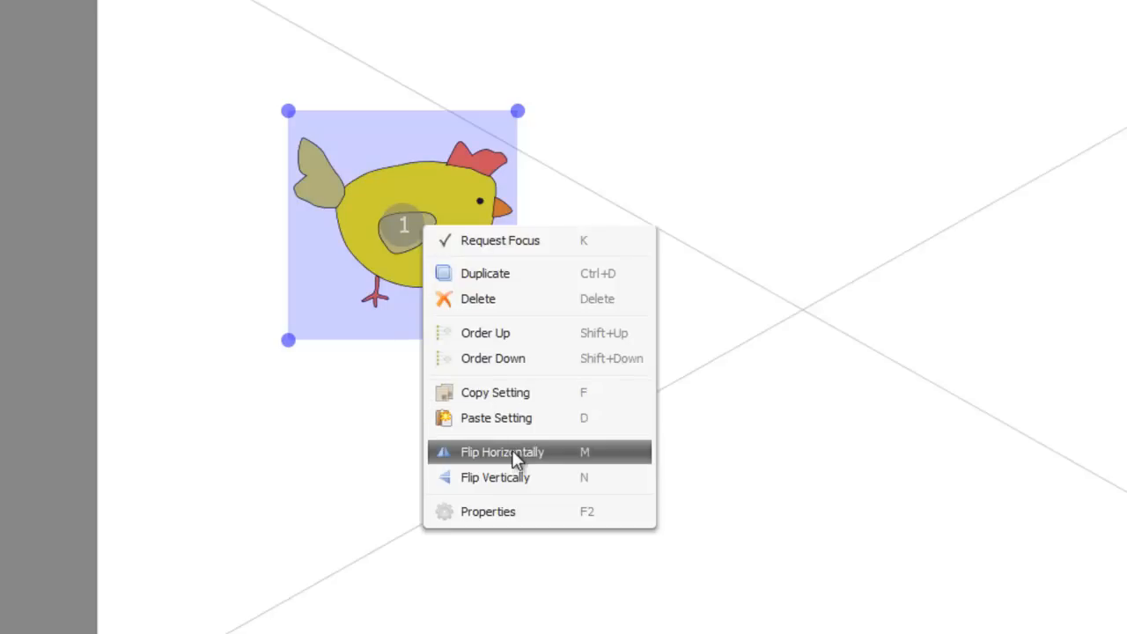
left_click(500, 450)
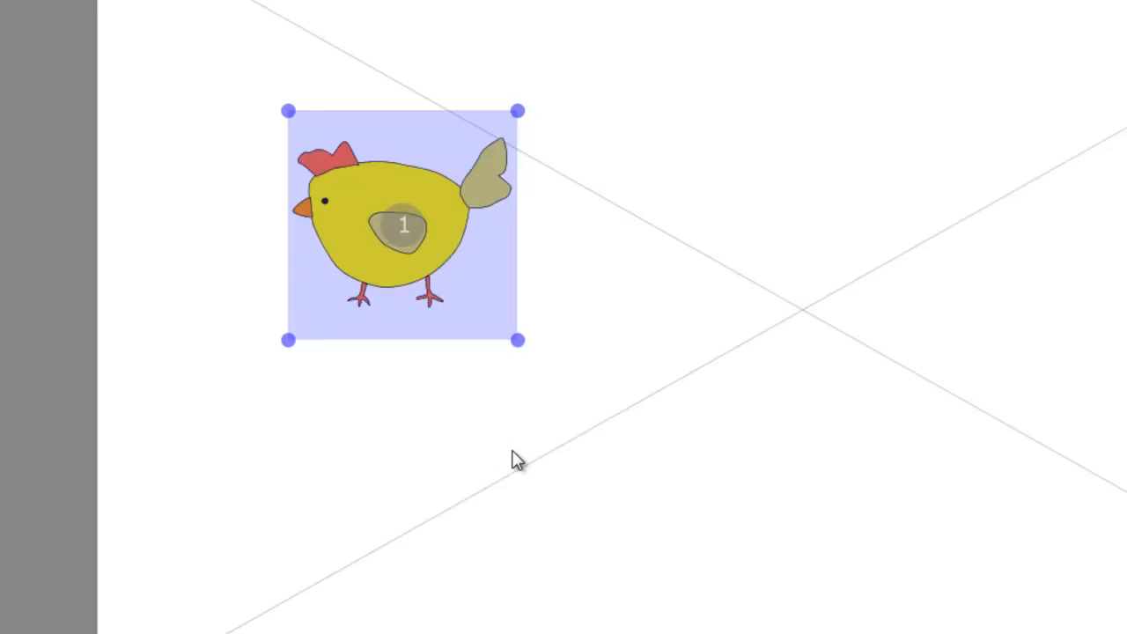
mouse_move(437, 268)
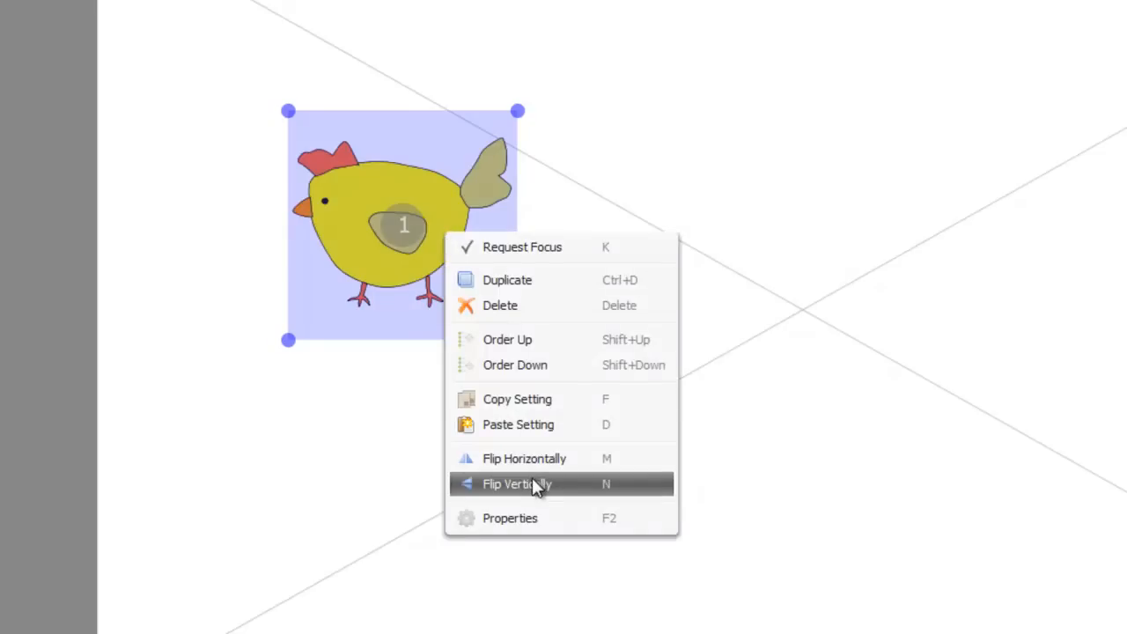
left_click(518, 482)
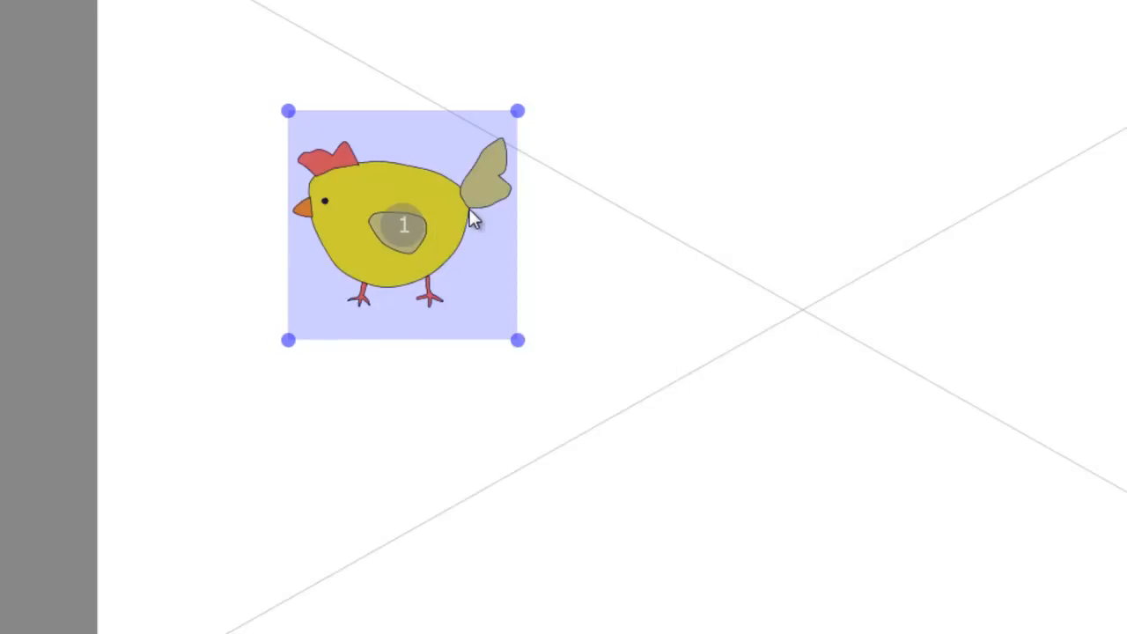
- Flip the first chicken back to face right and duplicate it
right_click(472, 218)
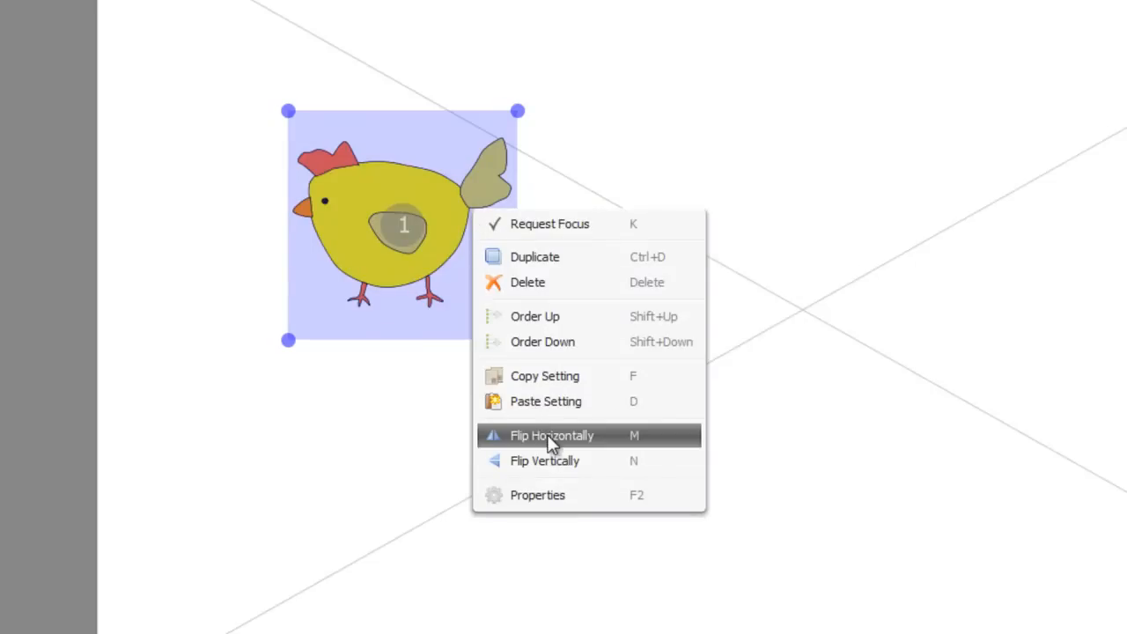
left_click(551, 435)
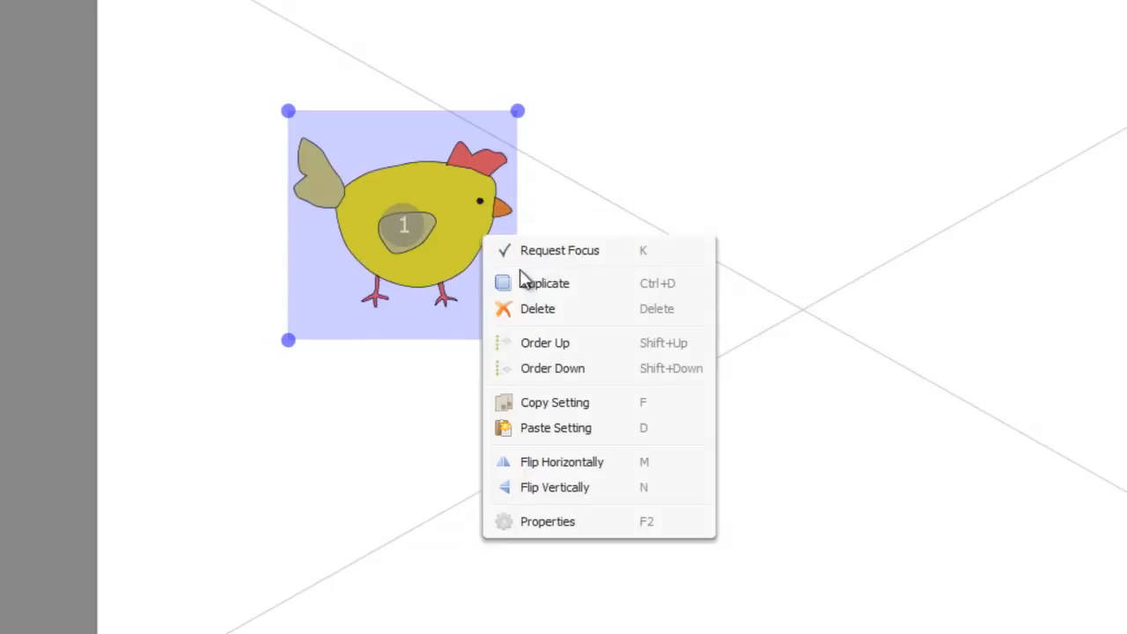
left_click(542, 282)
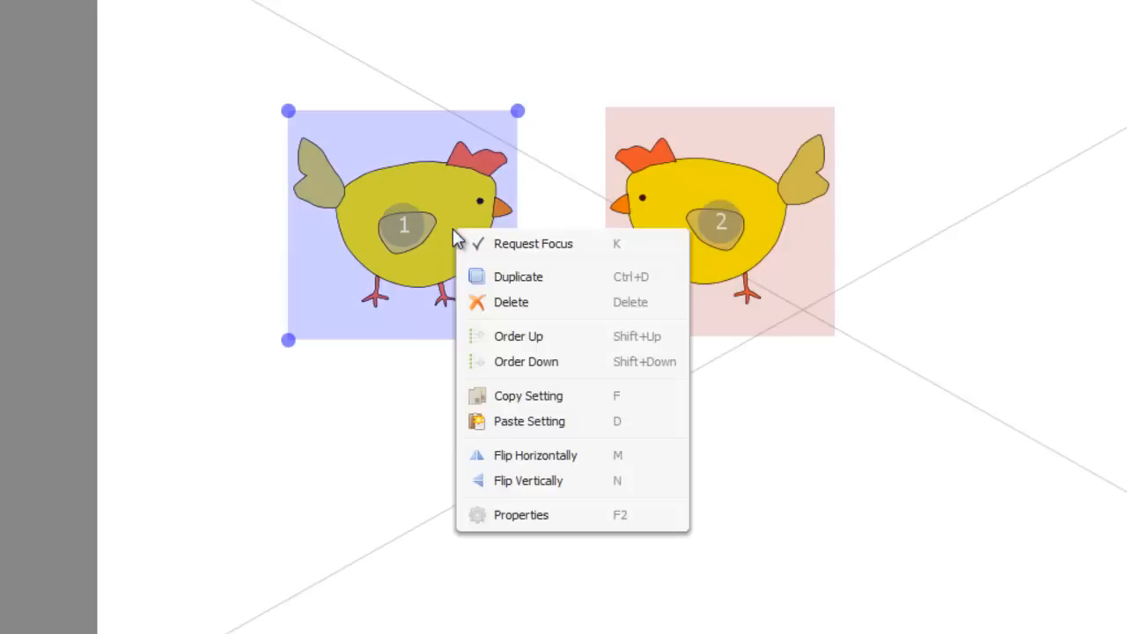
mouse_move(493, 187)
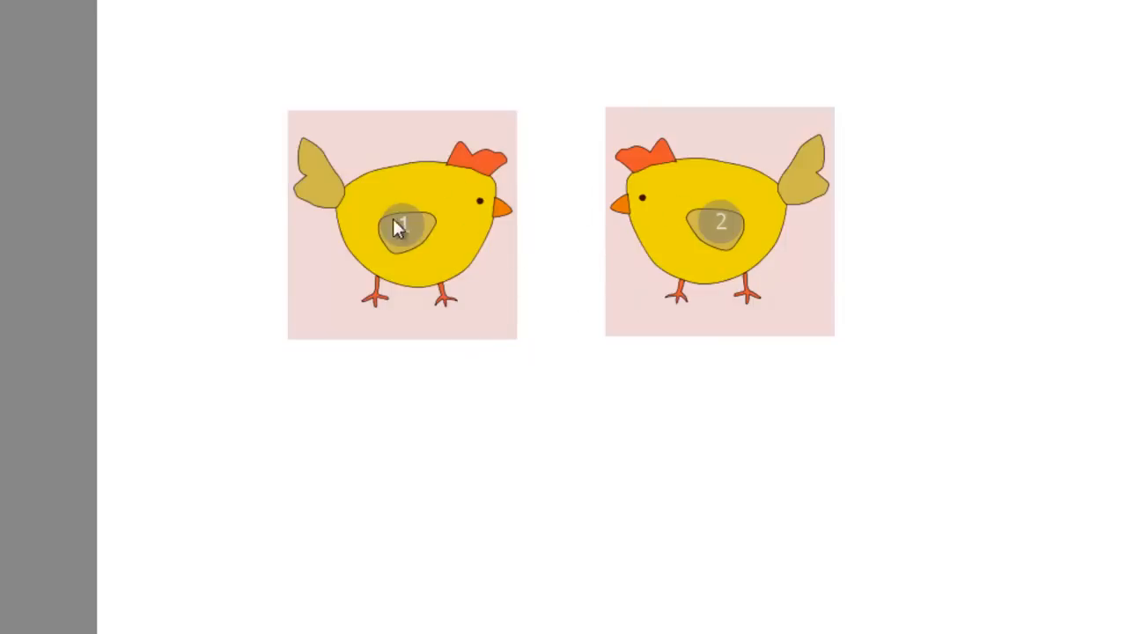
mouse_move(913, 187)
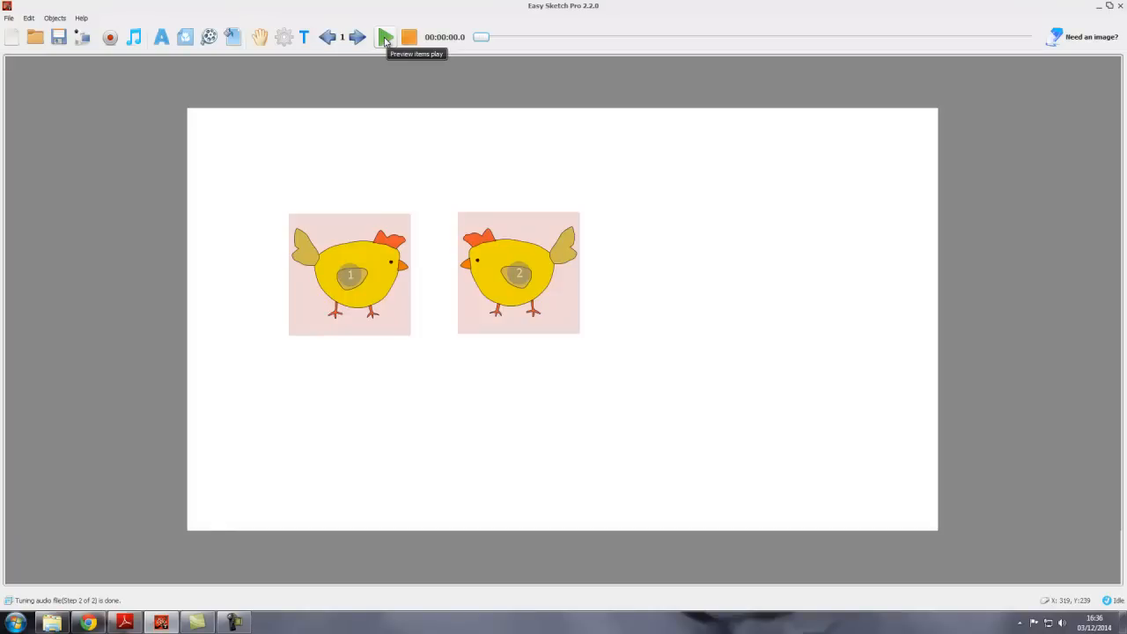
left_click(384, 37)
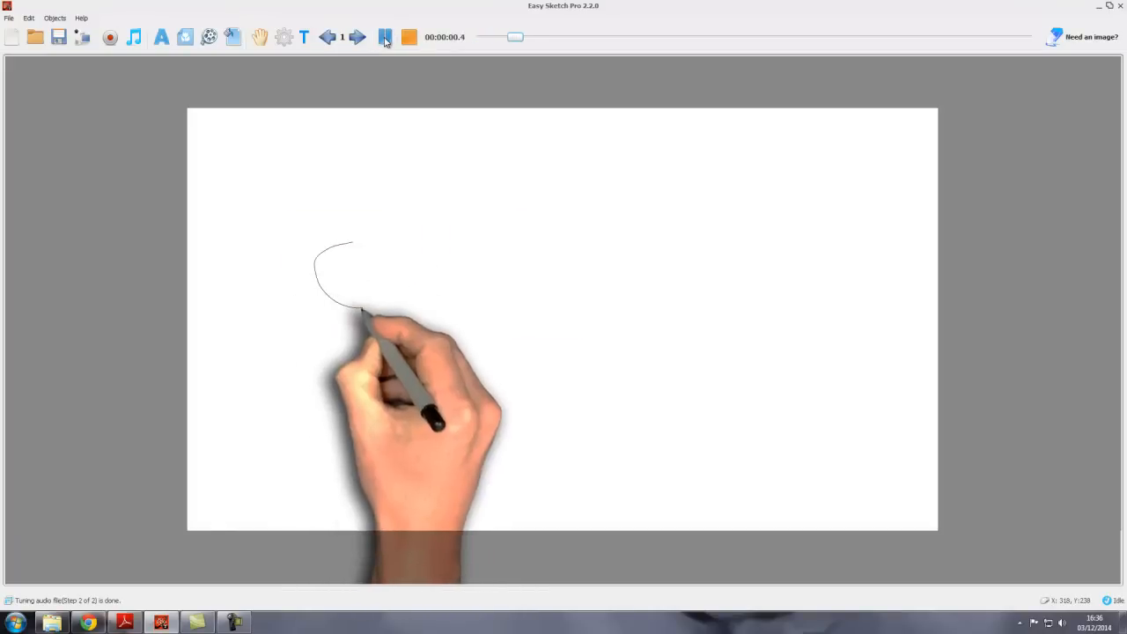
left_click(384, 37)
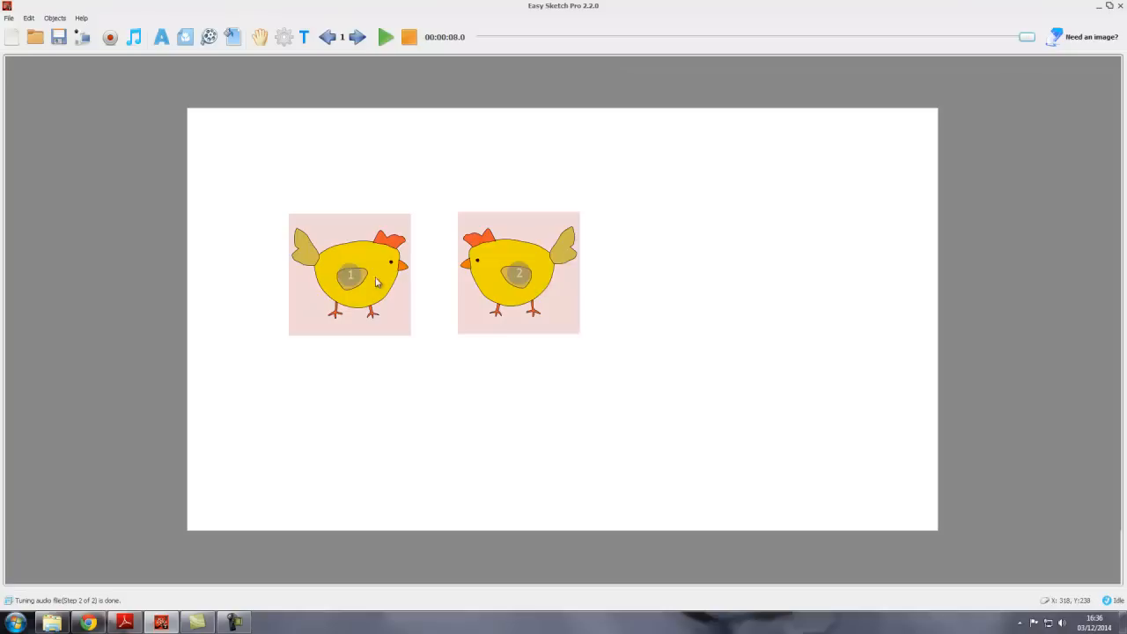
mouse_move(384, 271)
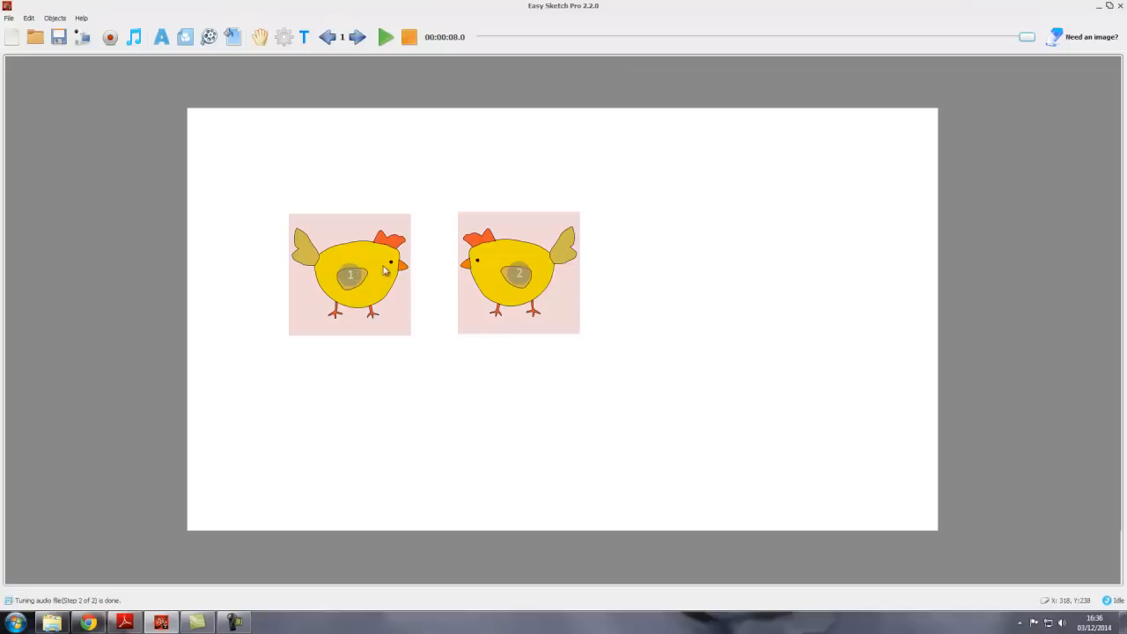
mouse_move(599, 292)
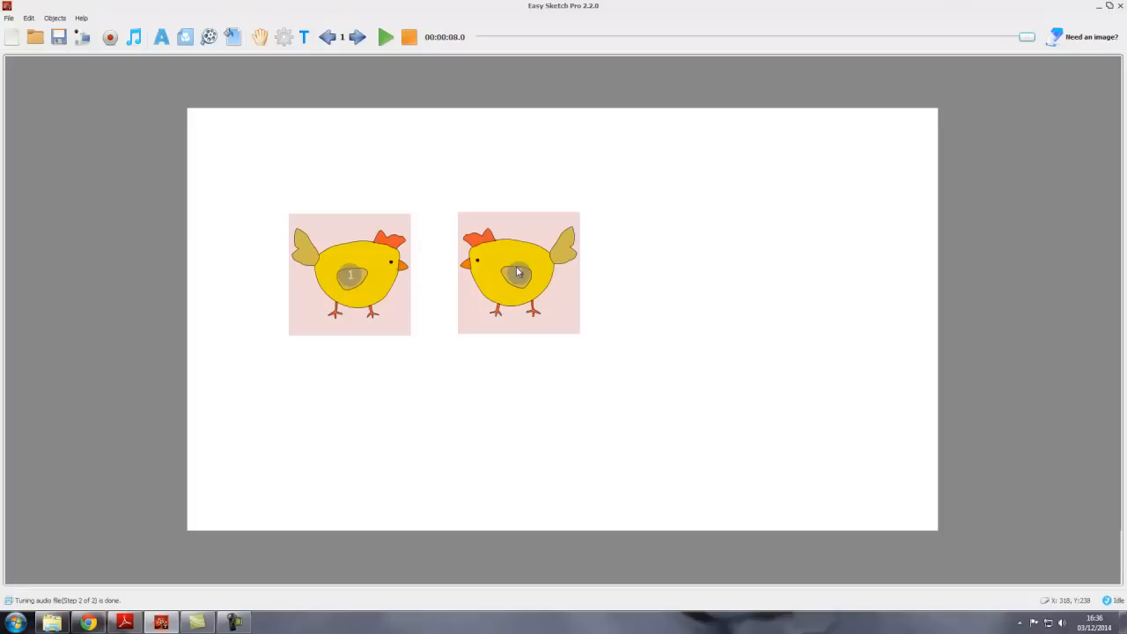
- Move the right chicken up in draw order and preview it being sketched first
right_click(517, 273)
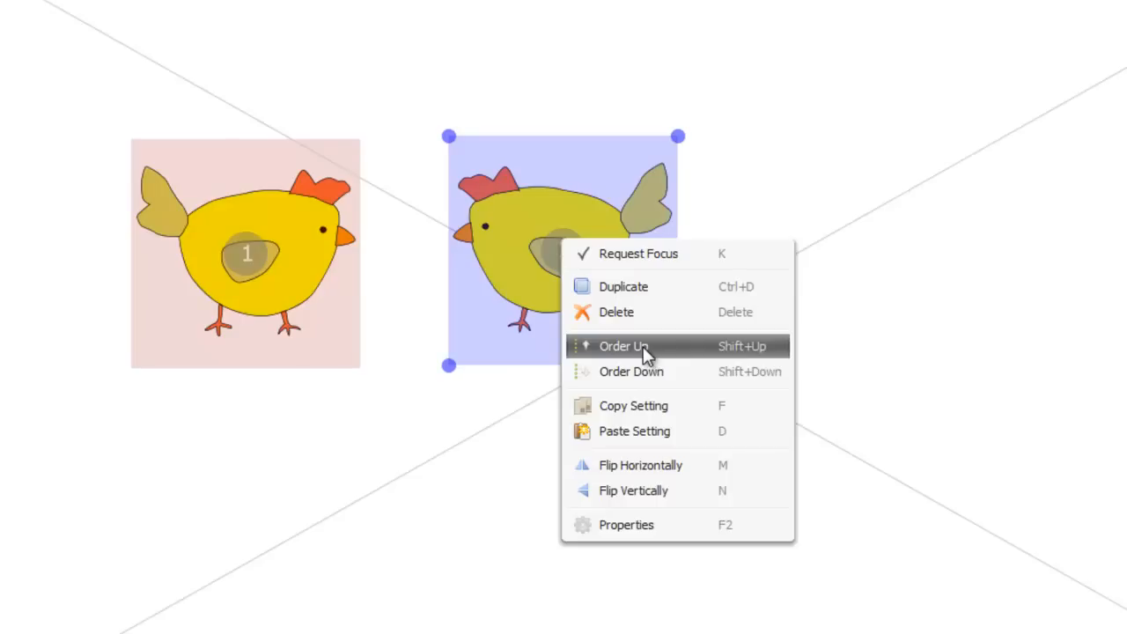
left_click(624, 345)
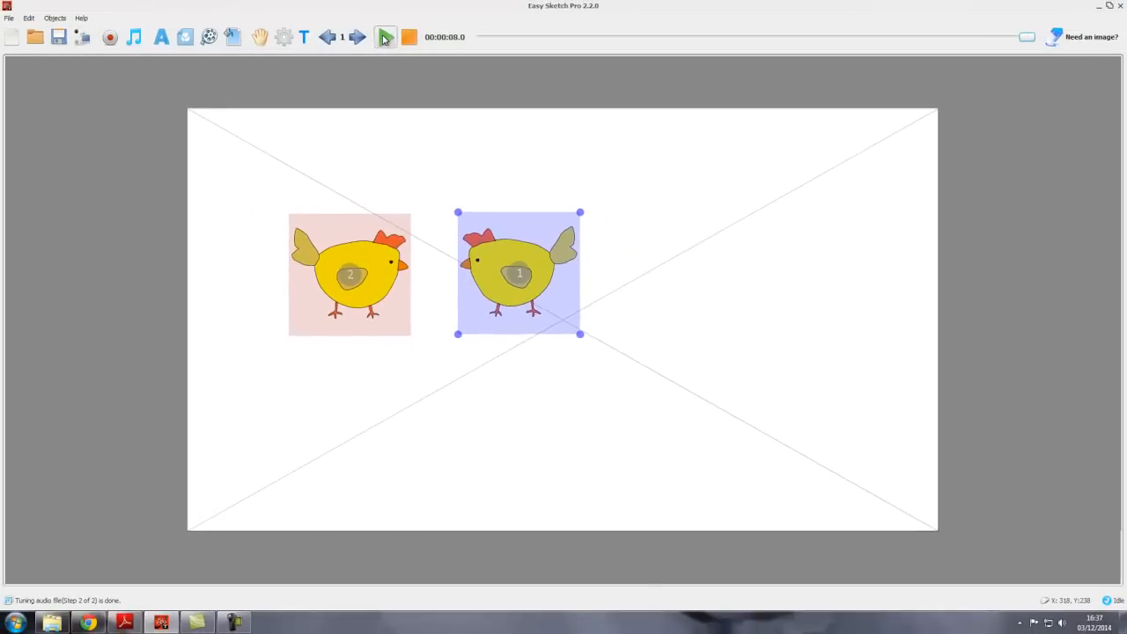
left_click(384, 37)
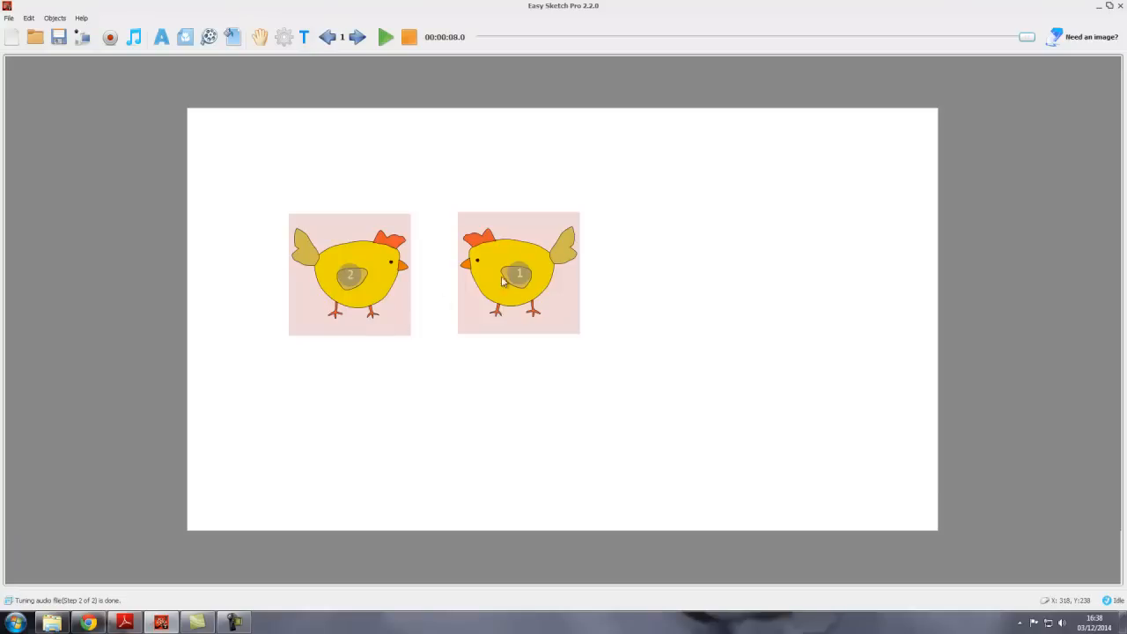
left_click(517, 273)
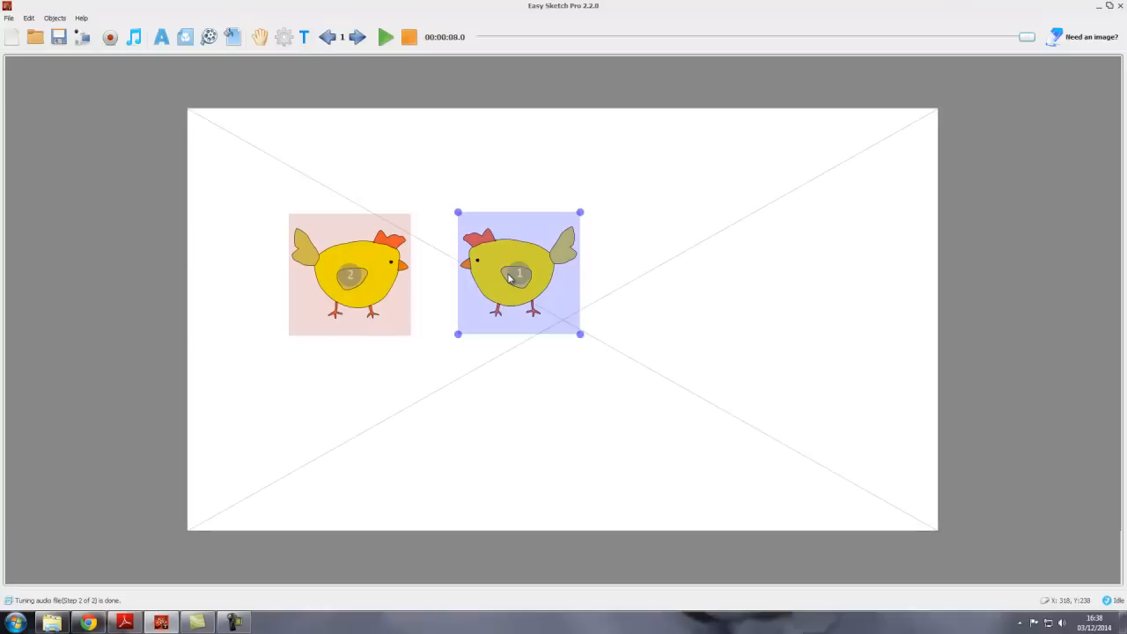
right_click(518, 275)
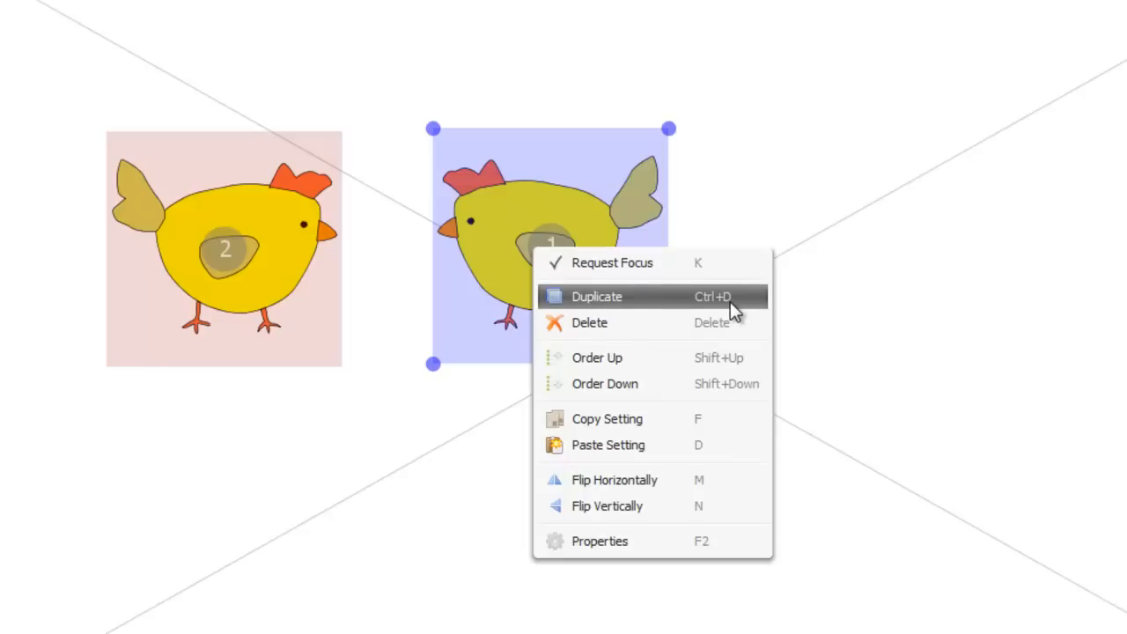
mouse_move(687, 352)
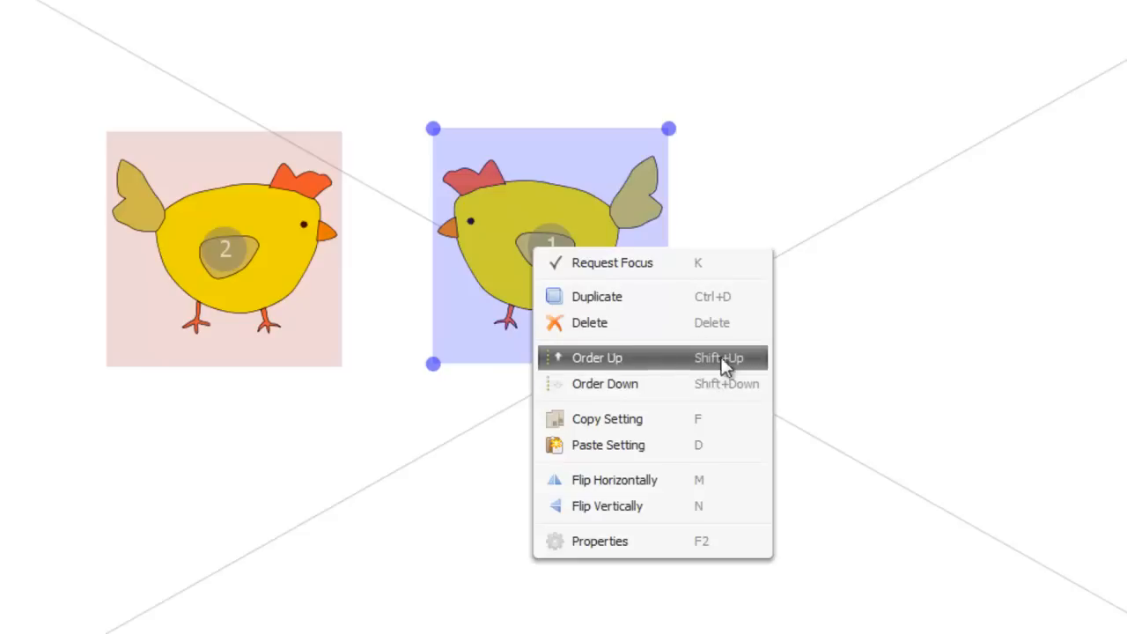
mouse_move(753, 374)
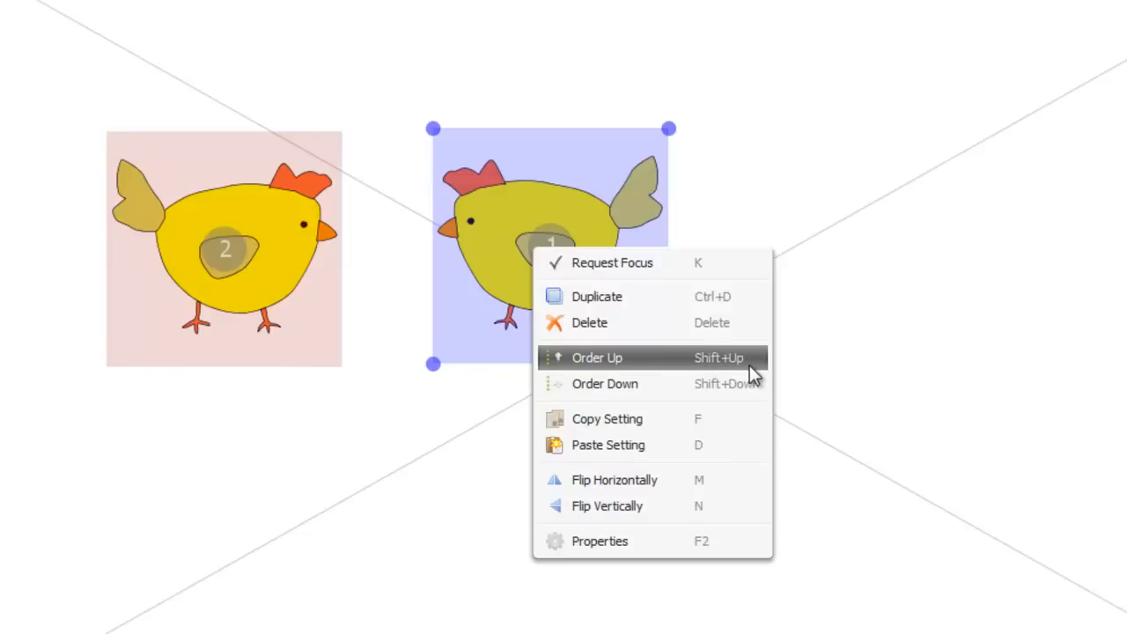
mouse_move(623, 444)
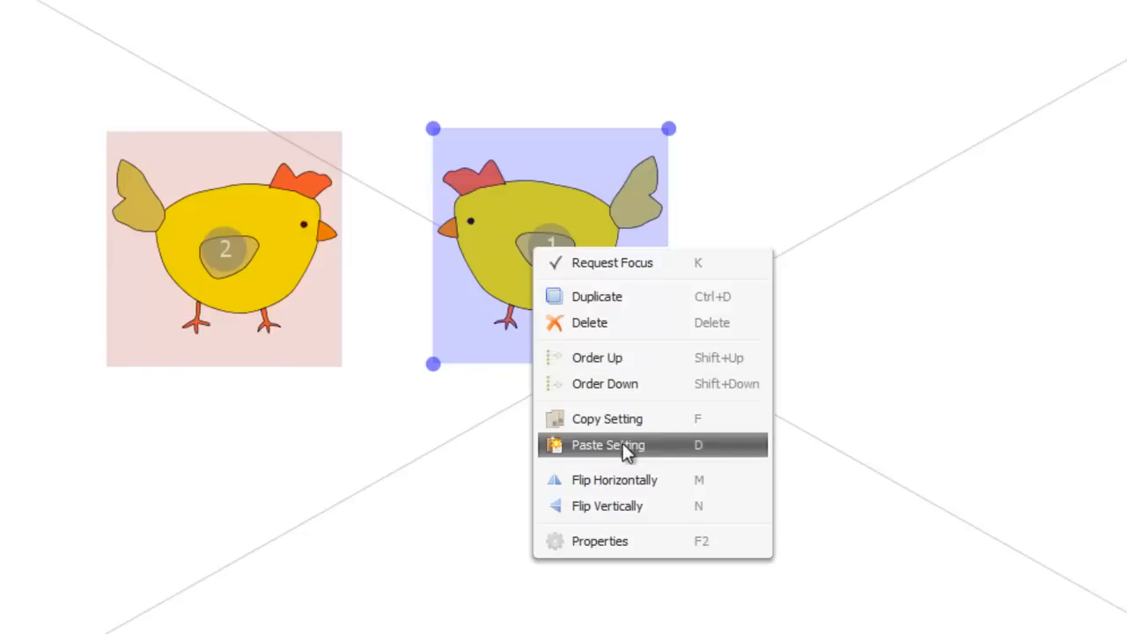
mouse_move(714, 508)
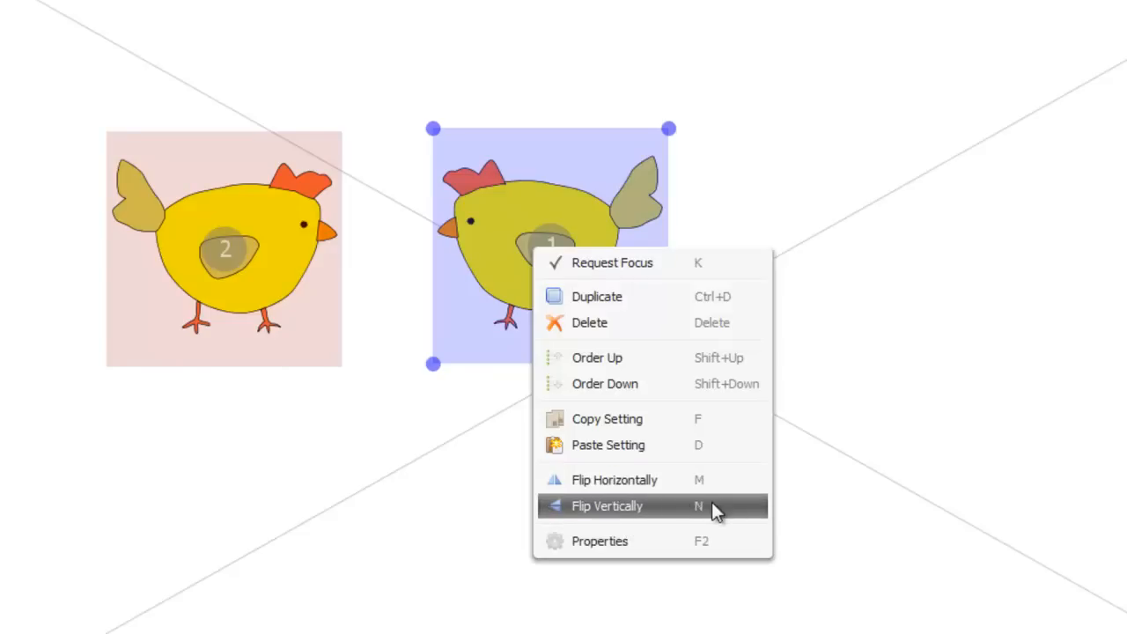
mouse_move(713, 550)
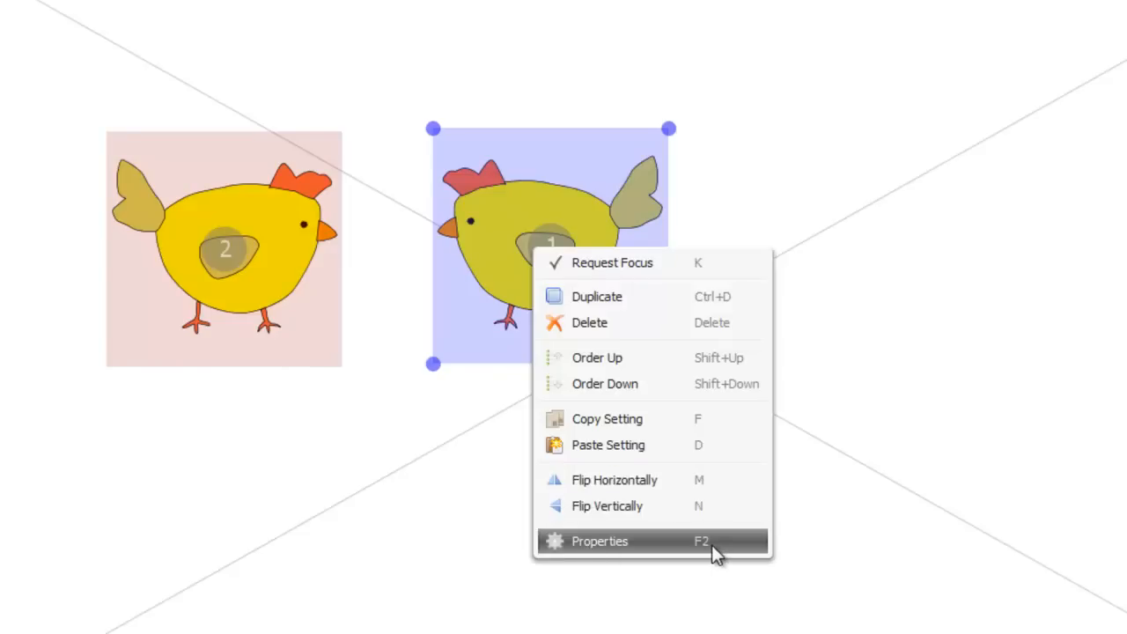
mouse_move(708, 555)
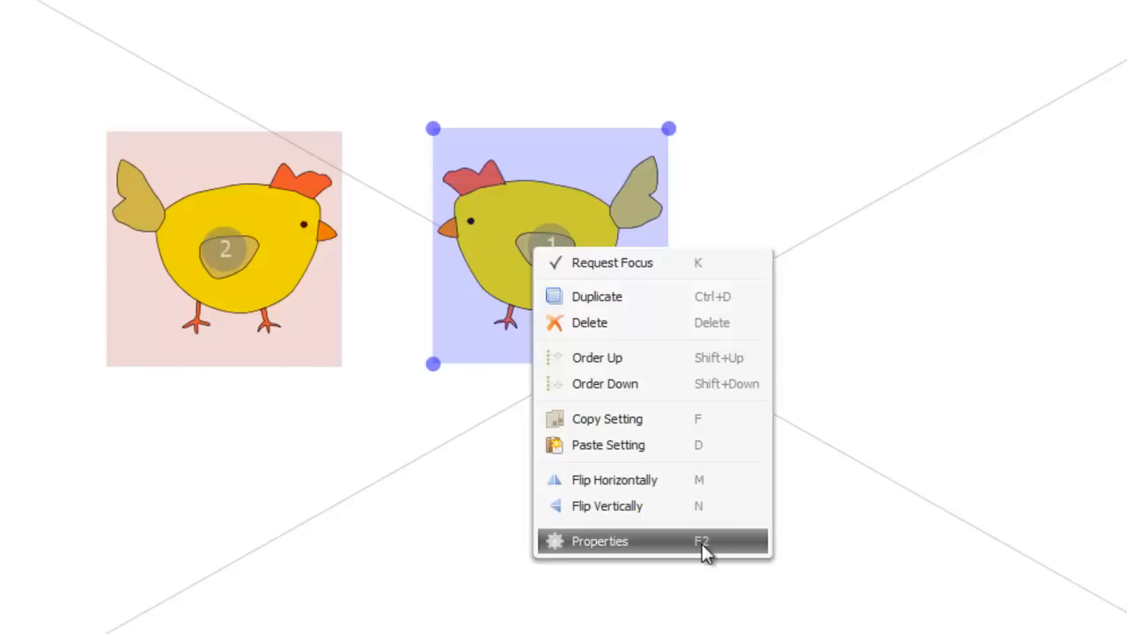
left_click(599, 541)
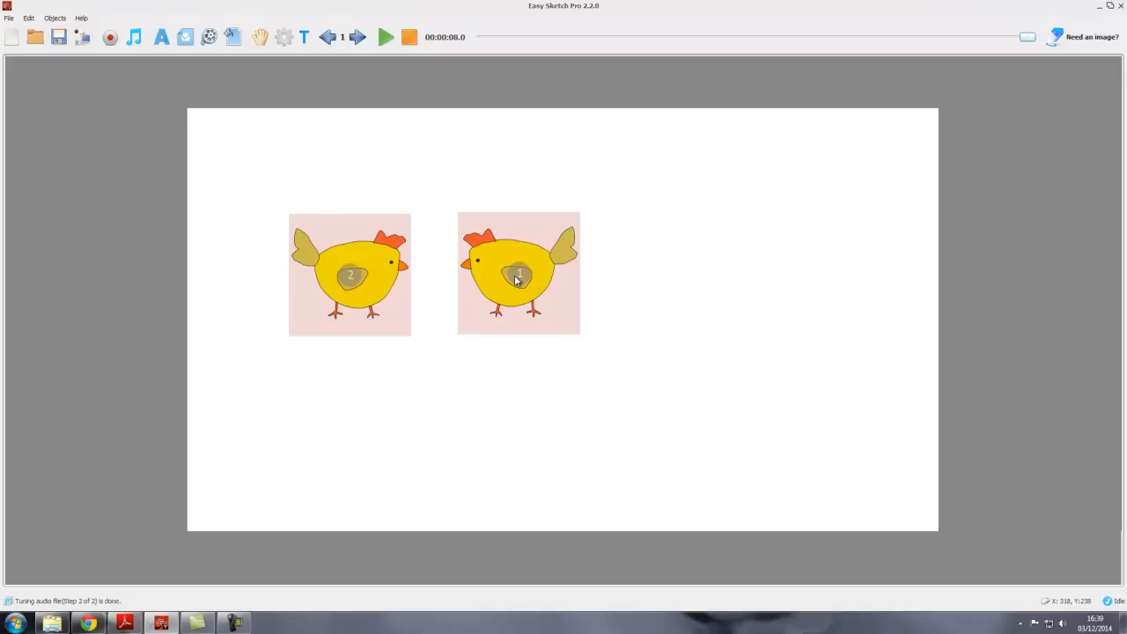
mouse_move(544, 306)
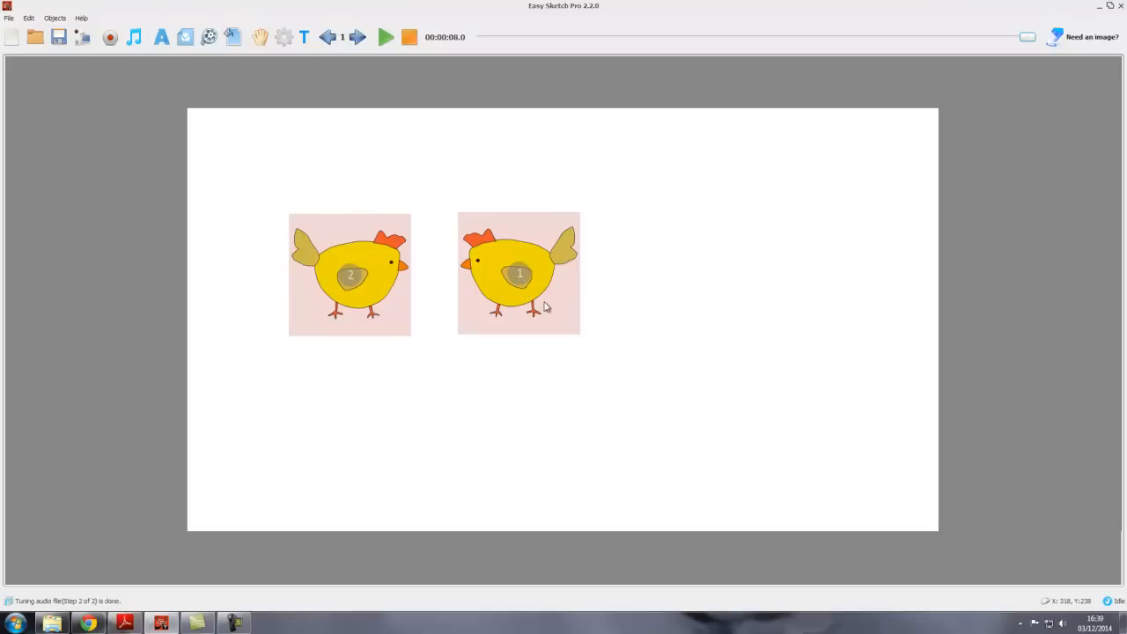
mouse_move(701, 322)
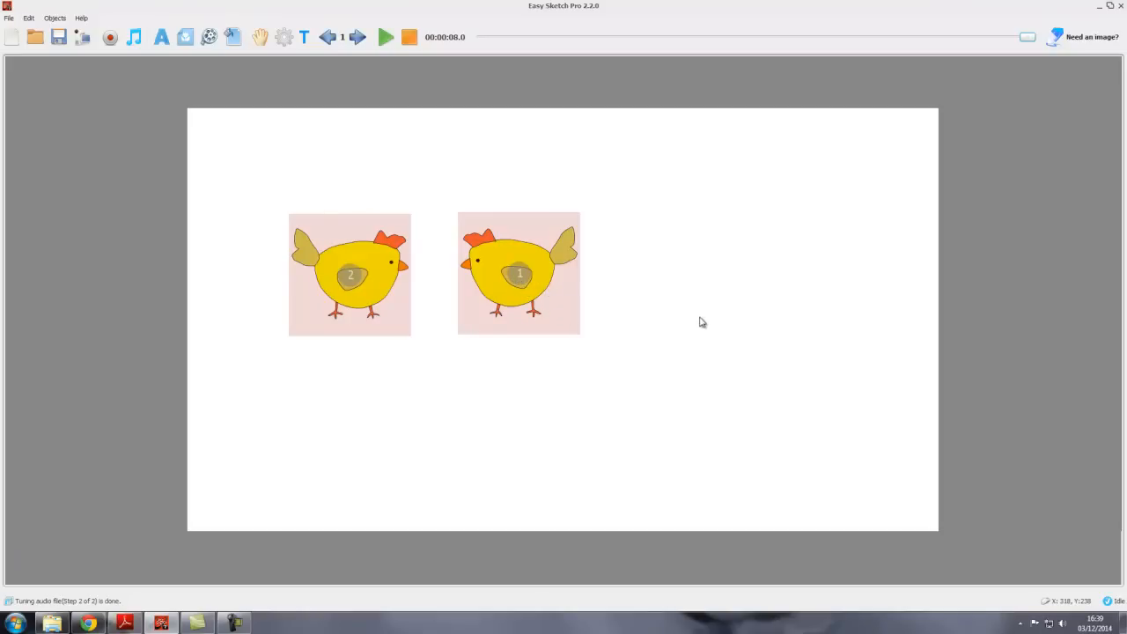
mouse_move(679, 298)
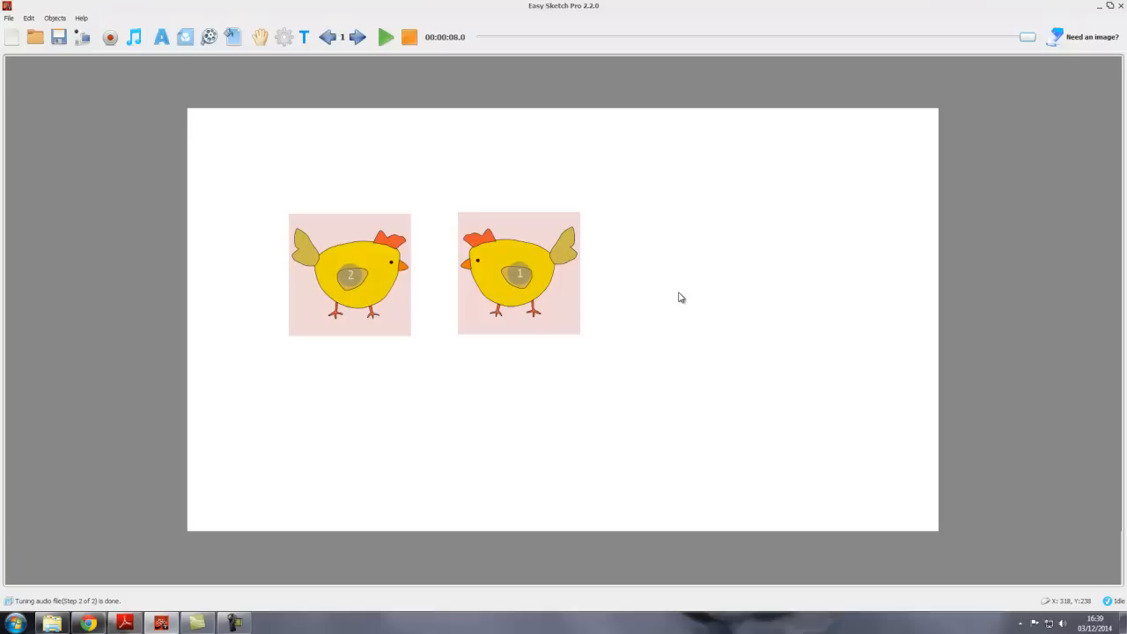
mouse_move(432, 269)
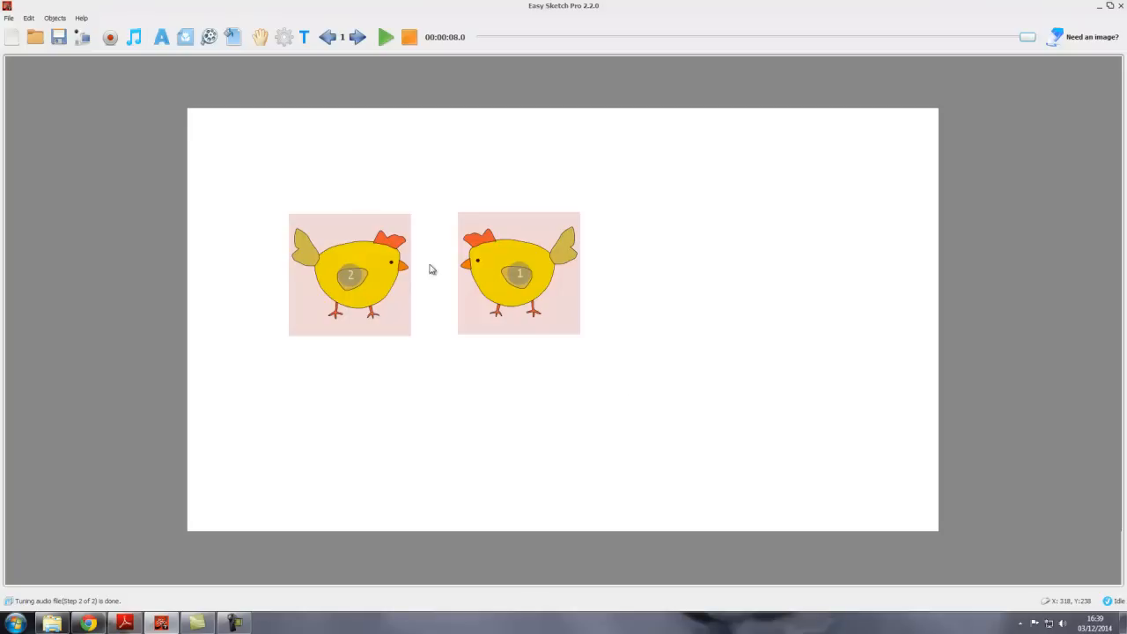